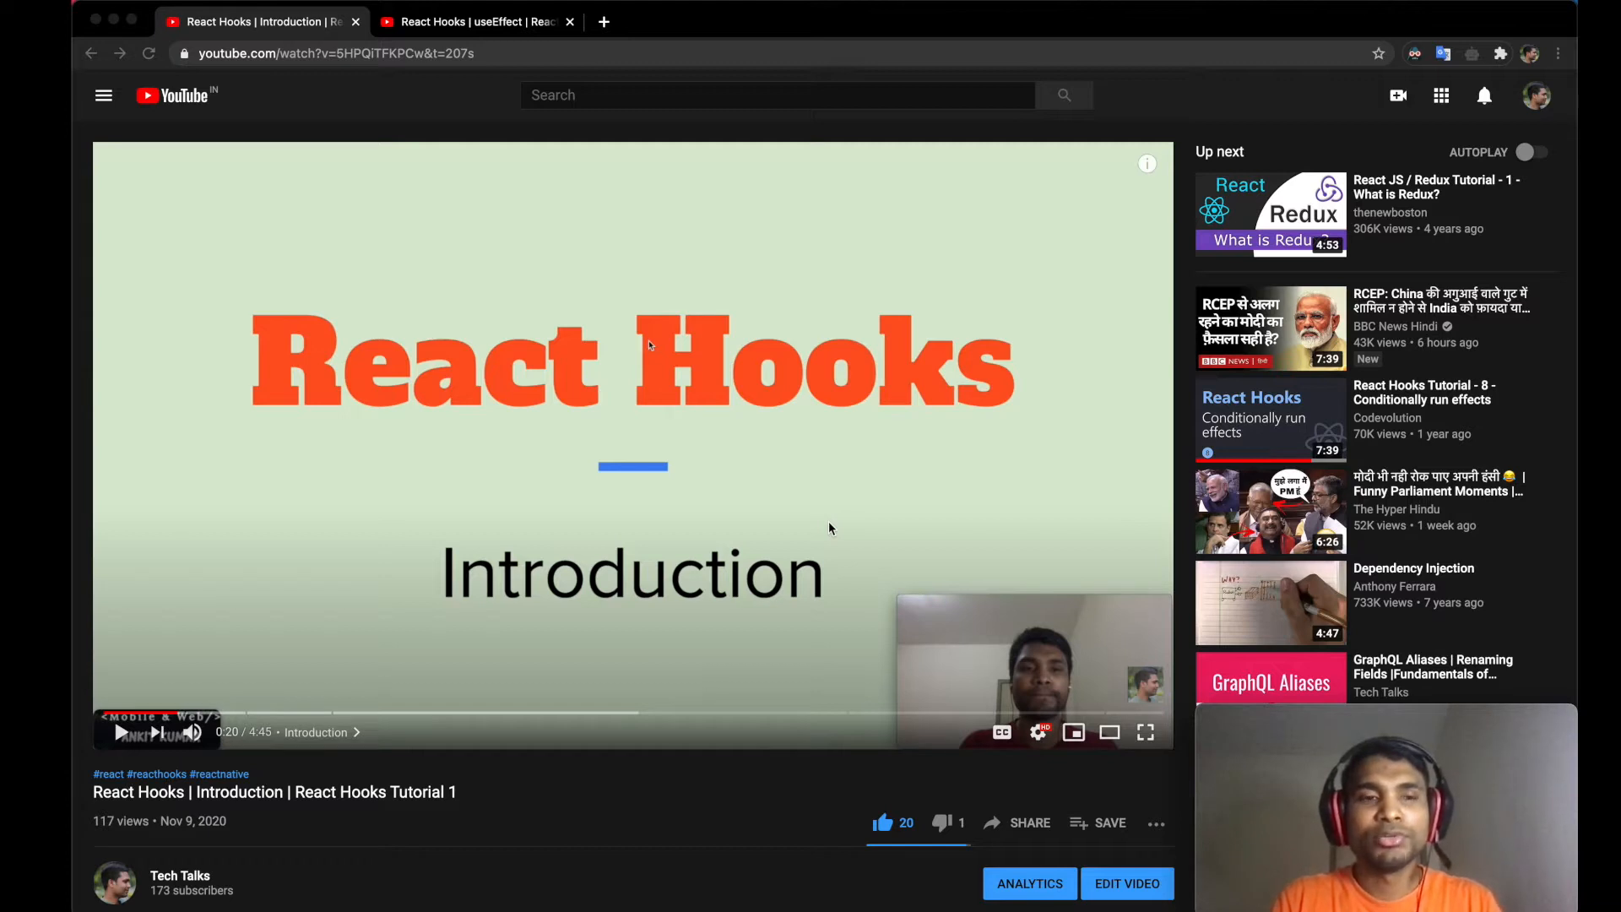
mouse_move(144, 713)
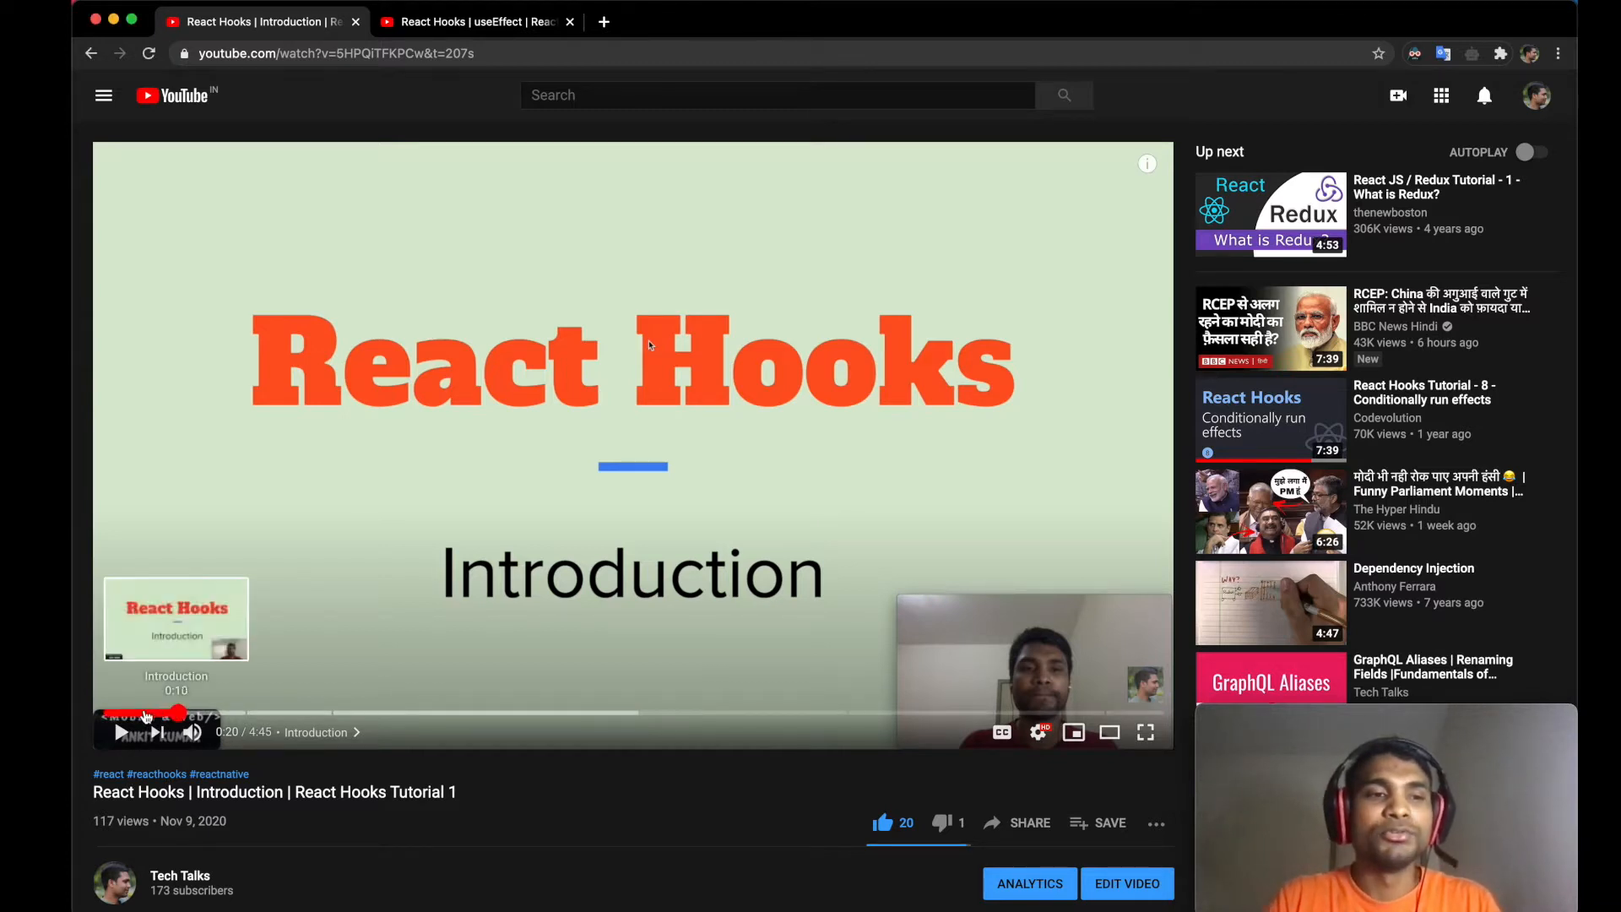
mouse_move(497, 478)
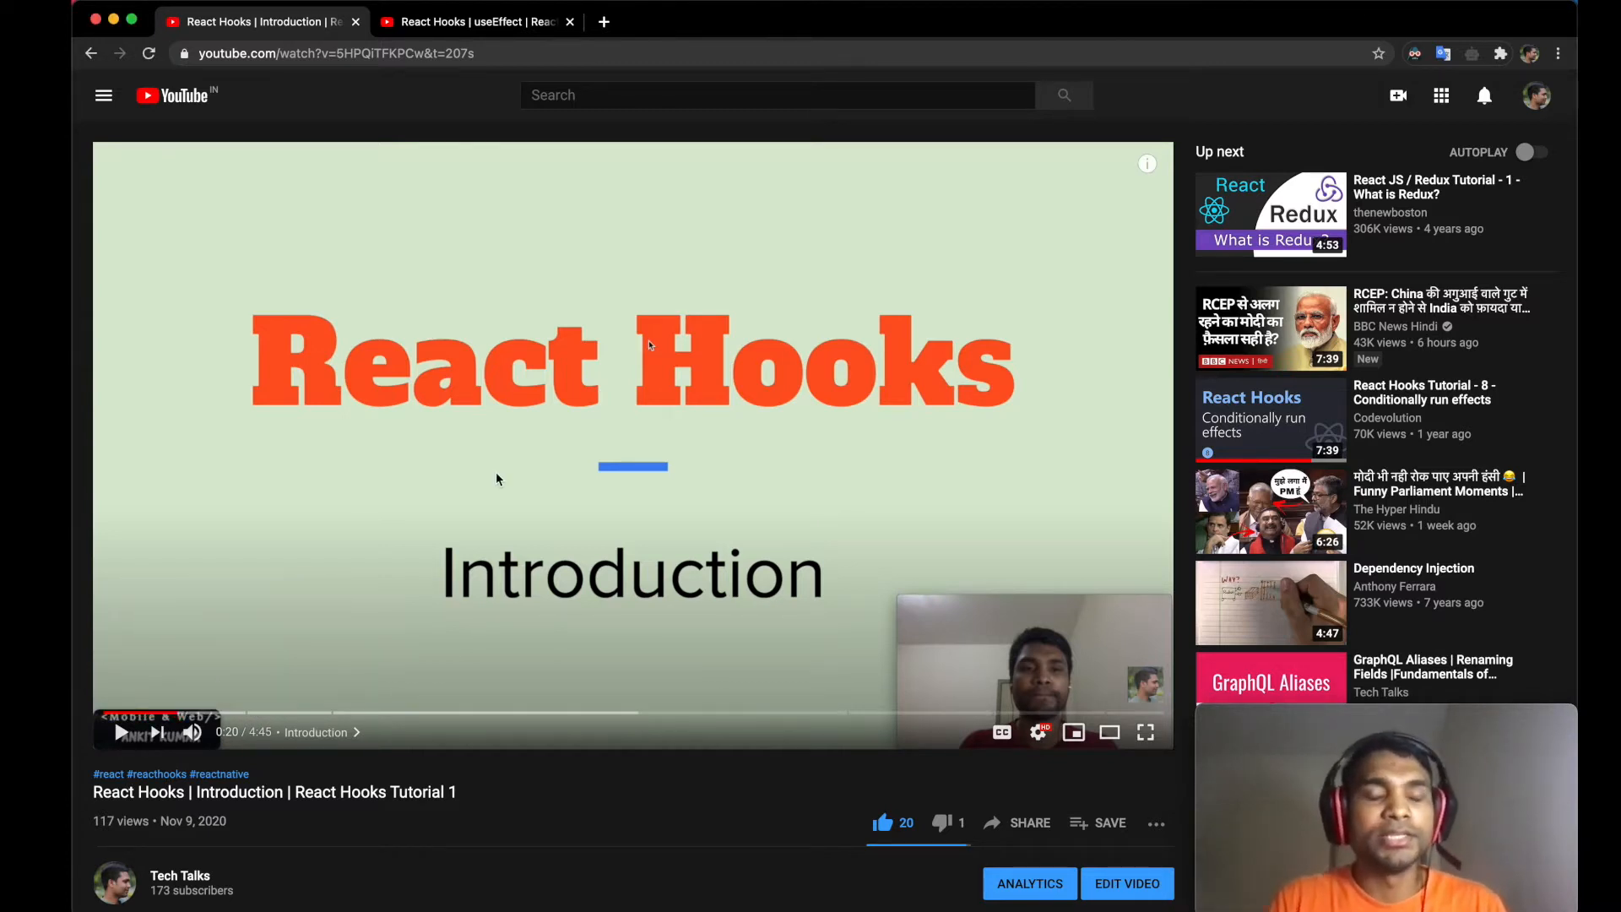
mouse_move(460, 580)
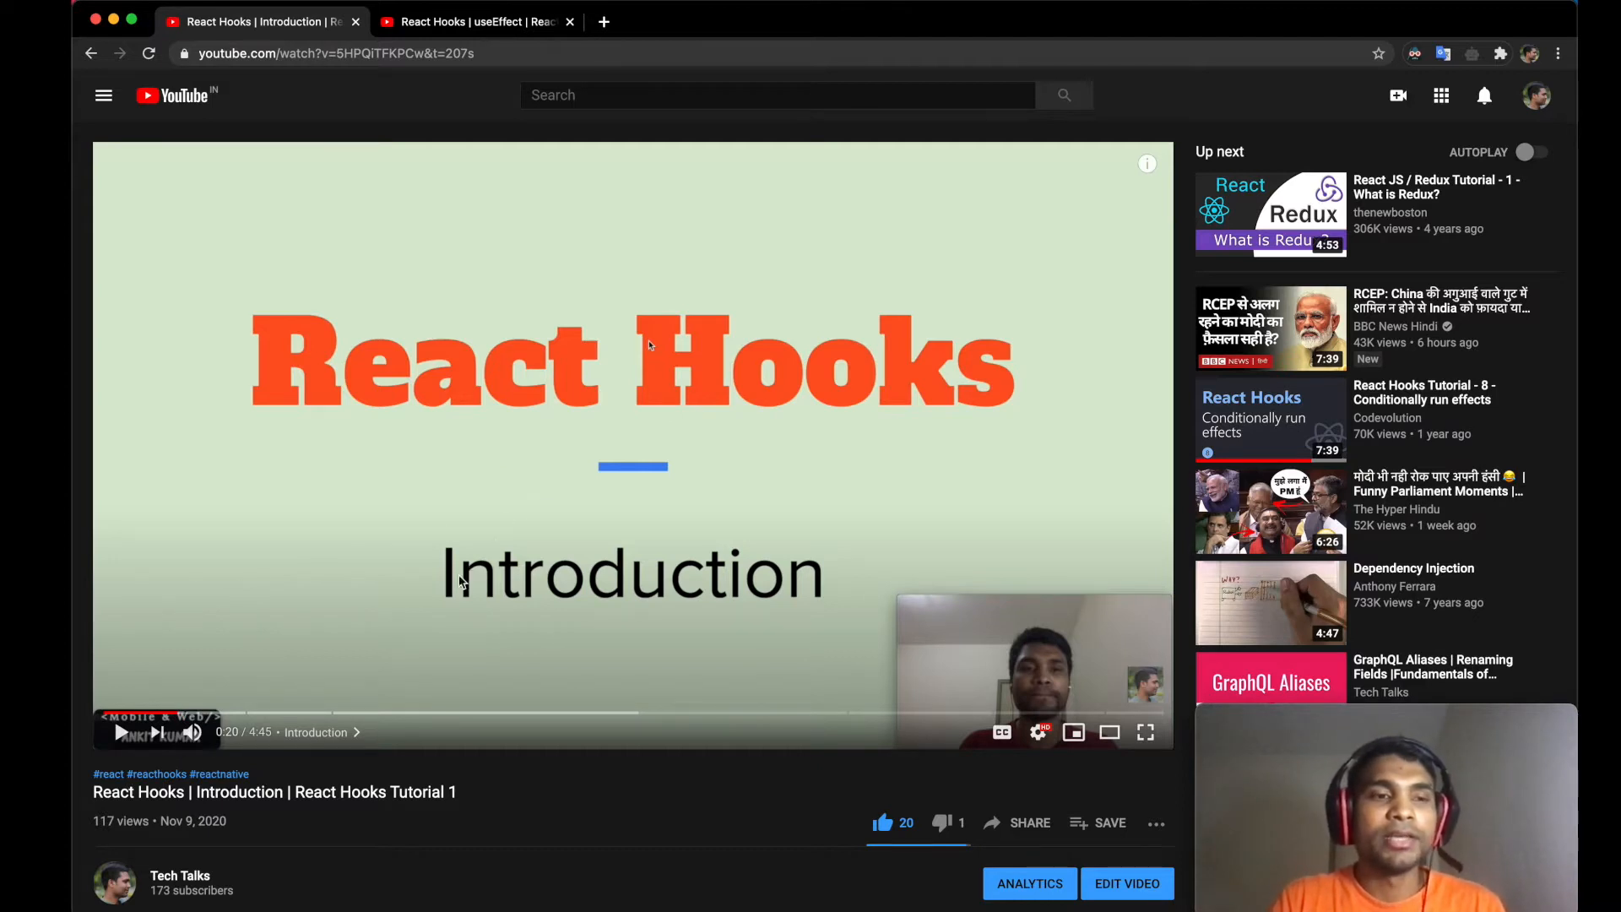
mouse_move(171, 713)
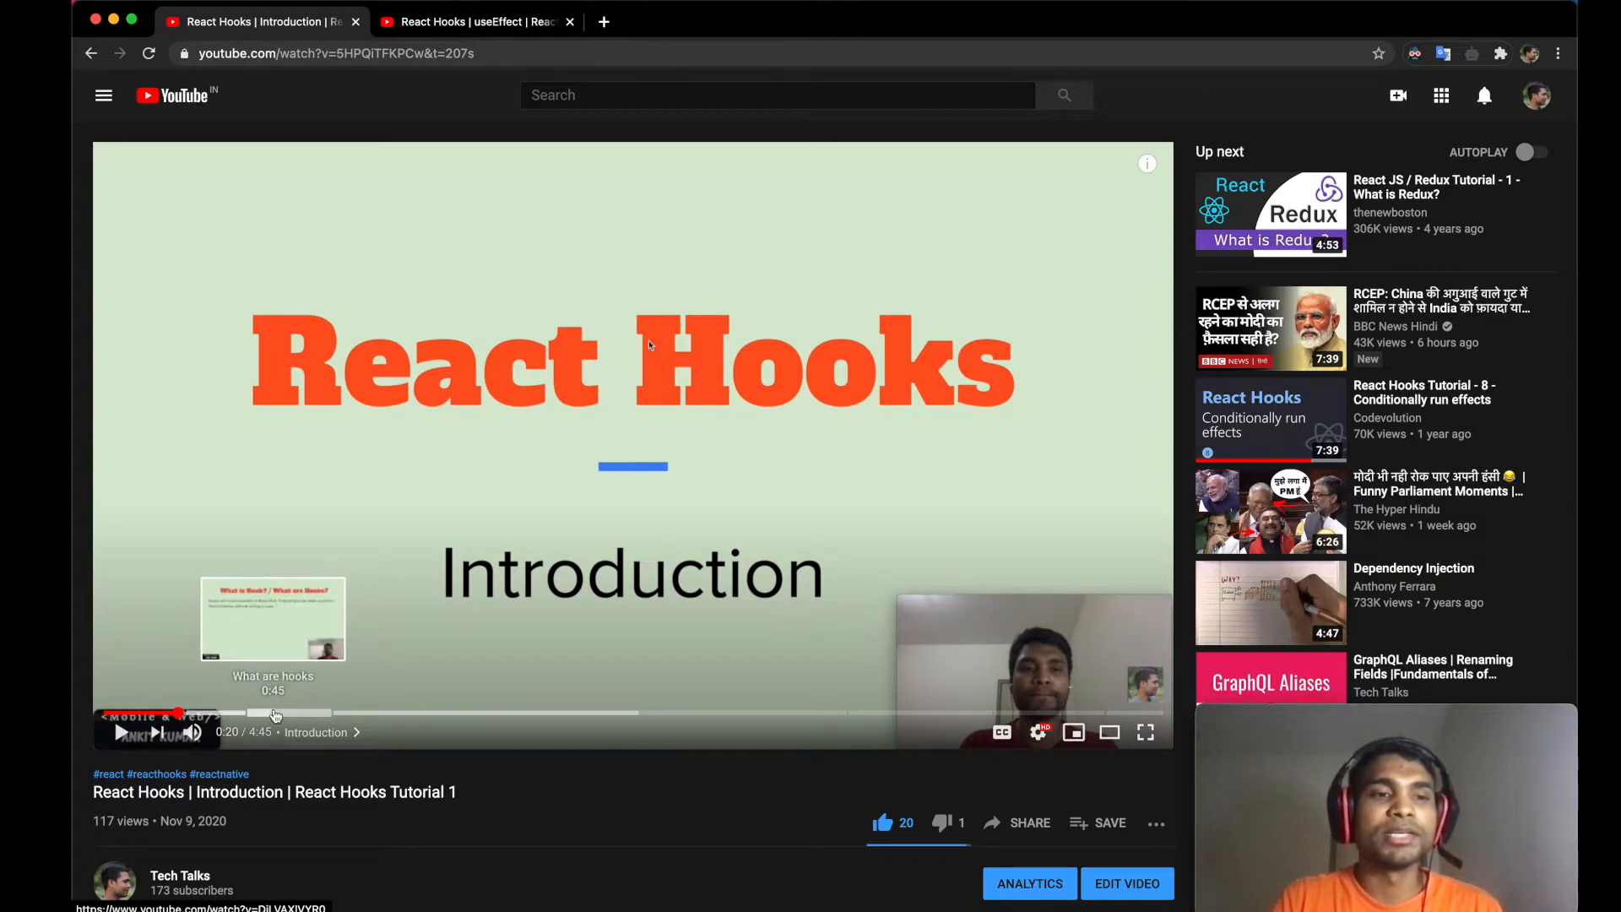
mouse_move(387, 712)
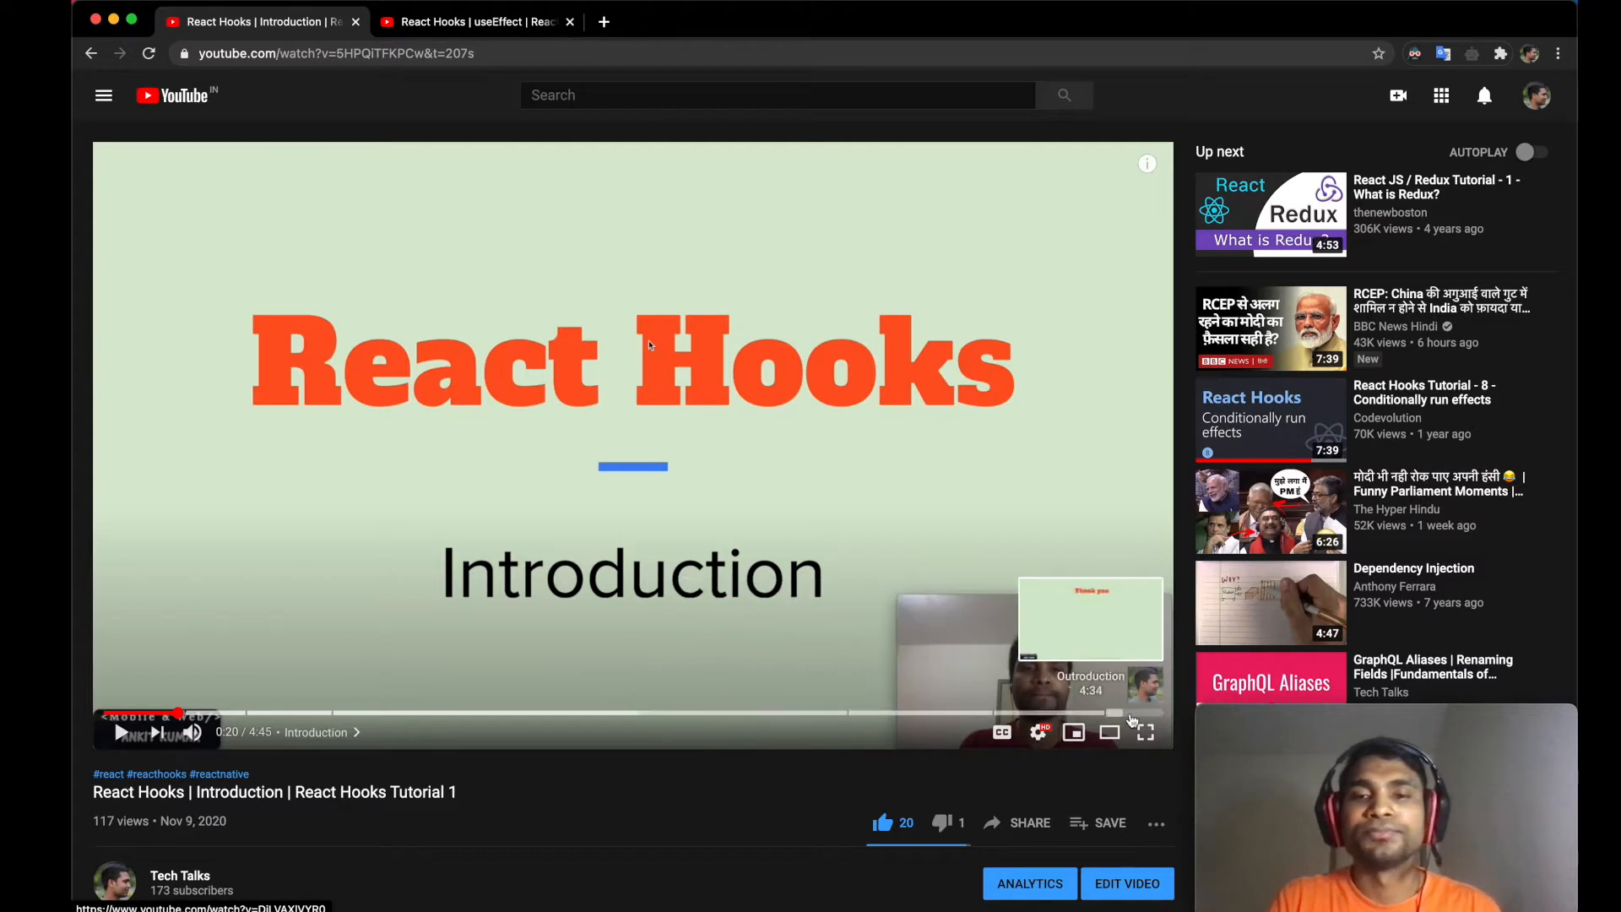
mouse_move(857, 539)
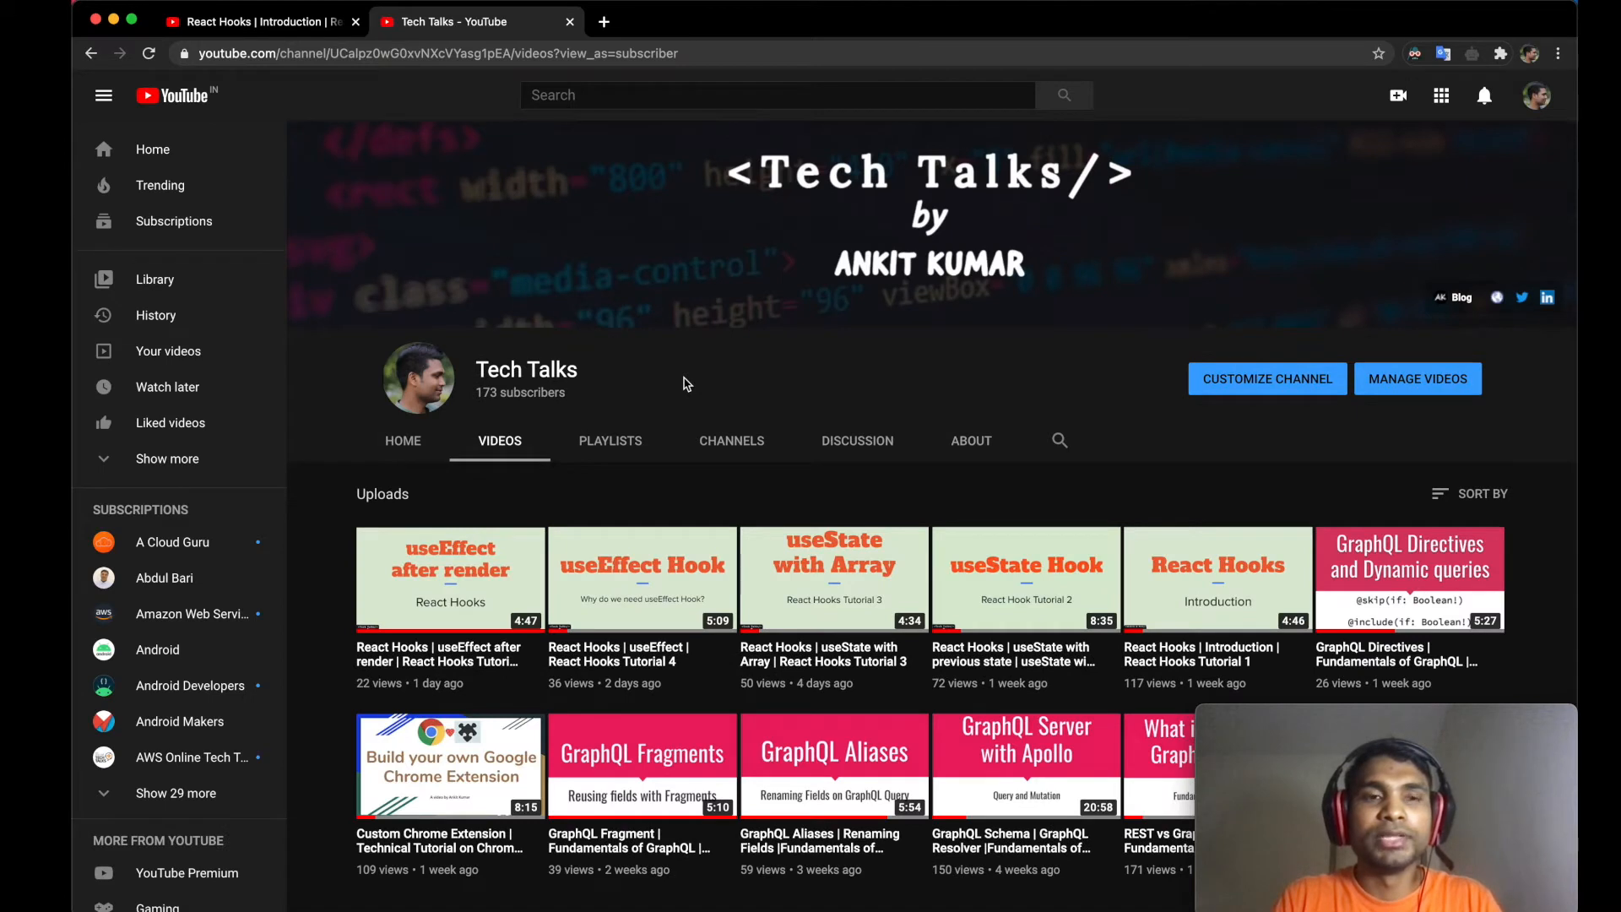
mouse_move(568, 401)
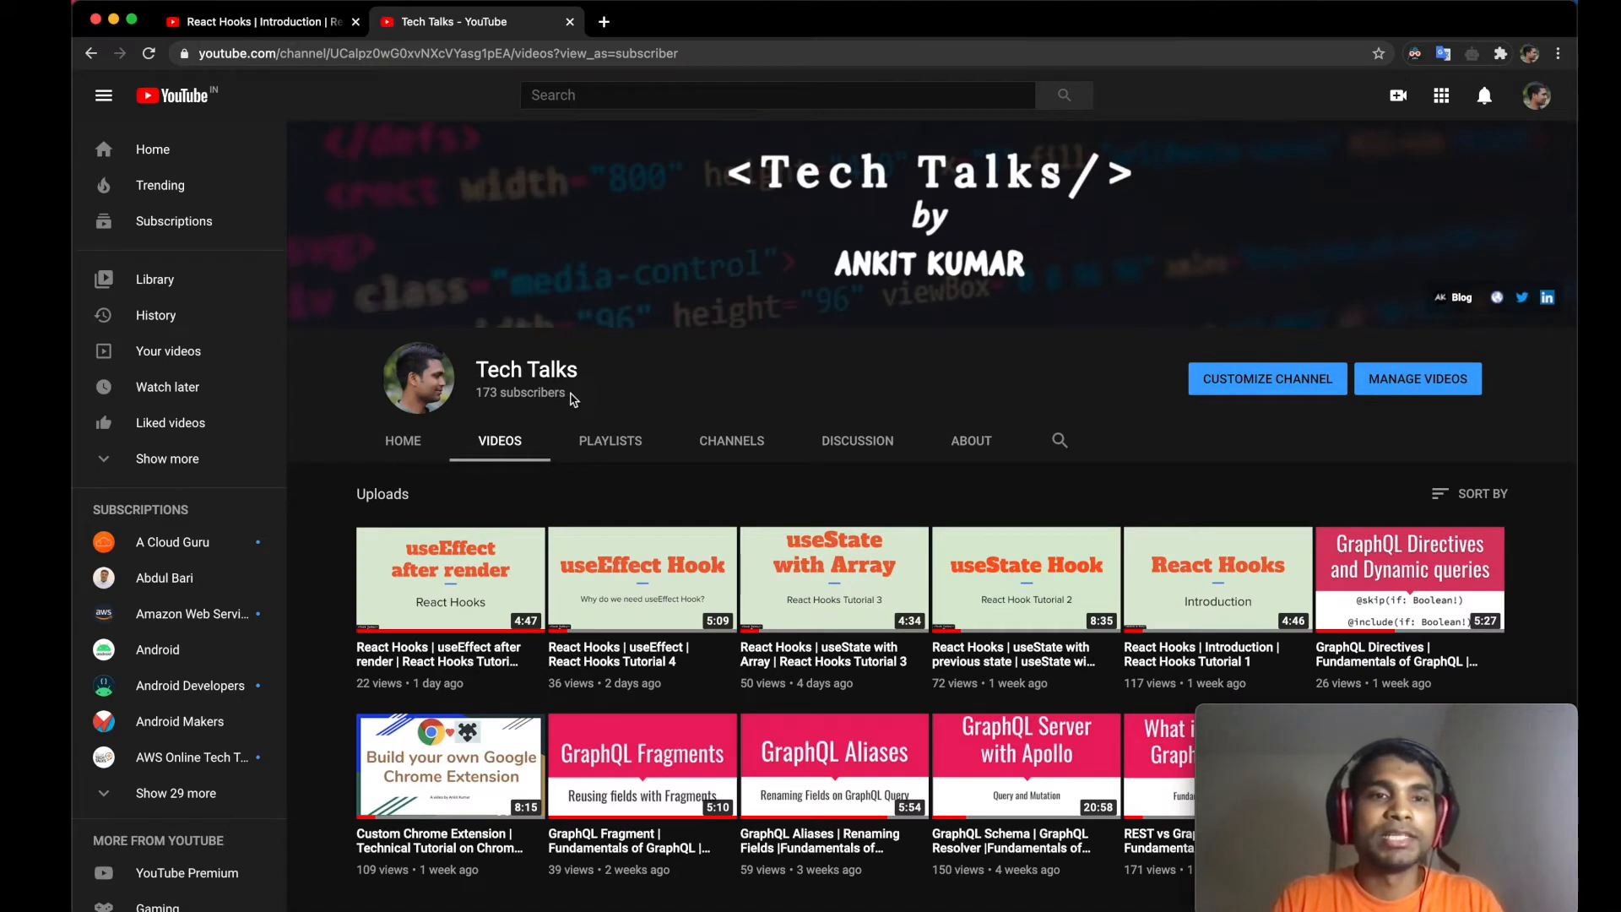
mouse_move(575, 401)
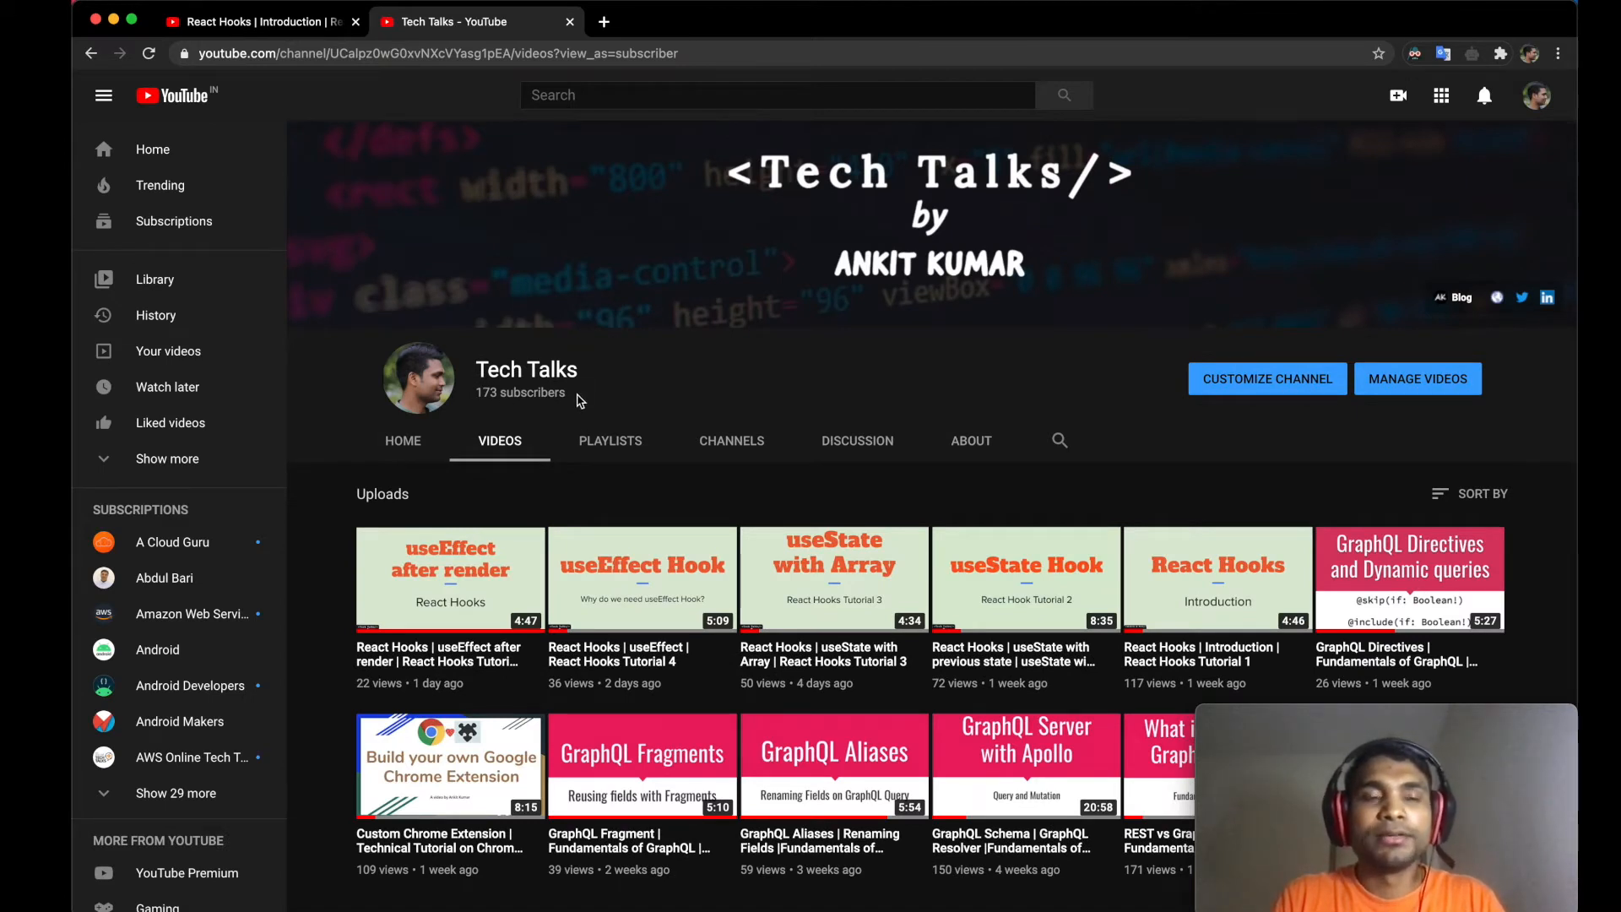
mouse_move(591, 429)
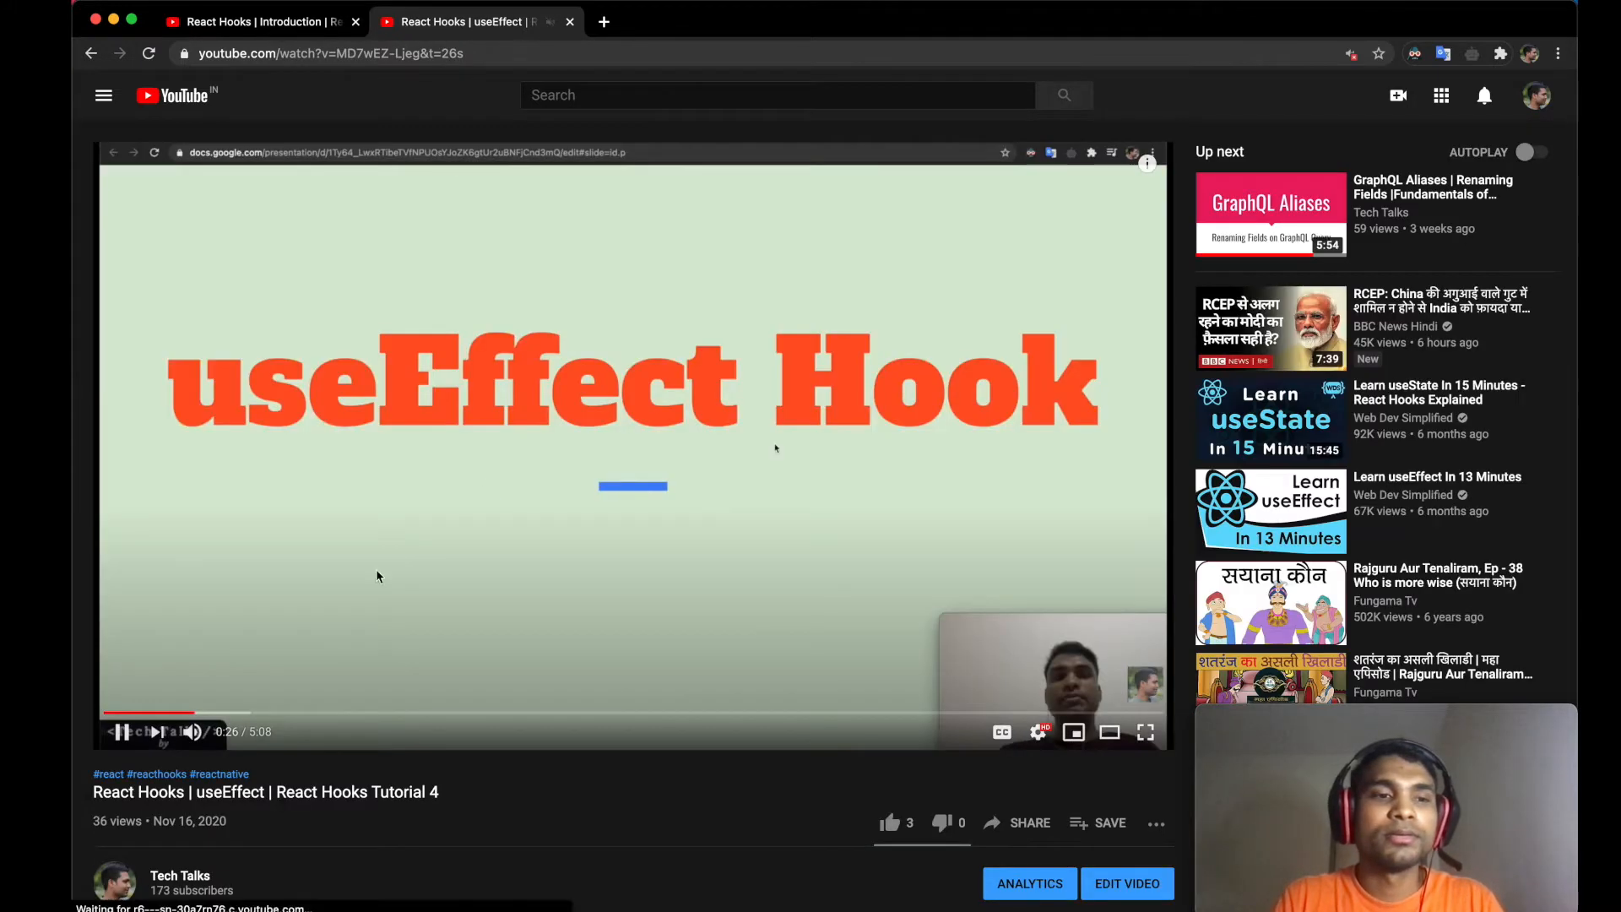
mouse_move(351, 714)
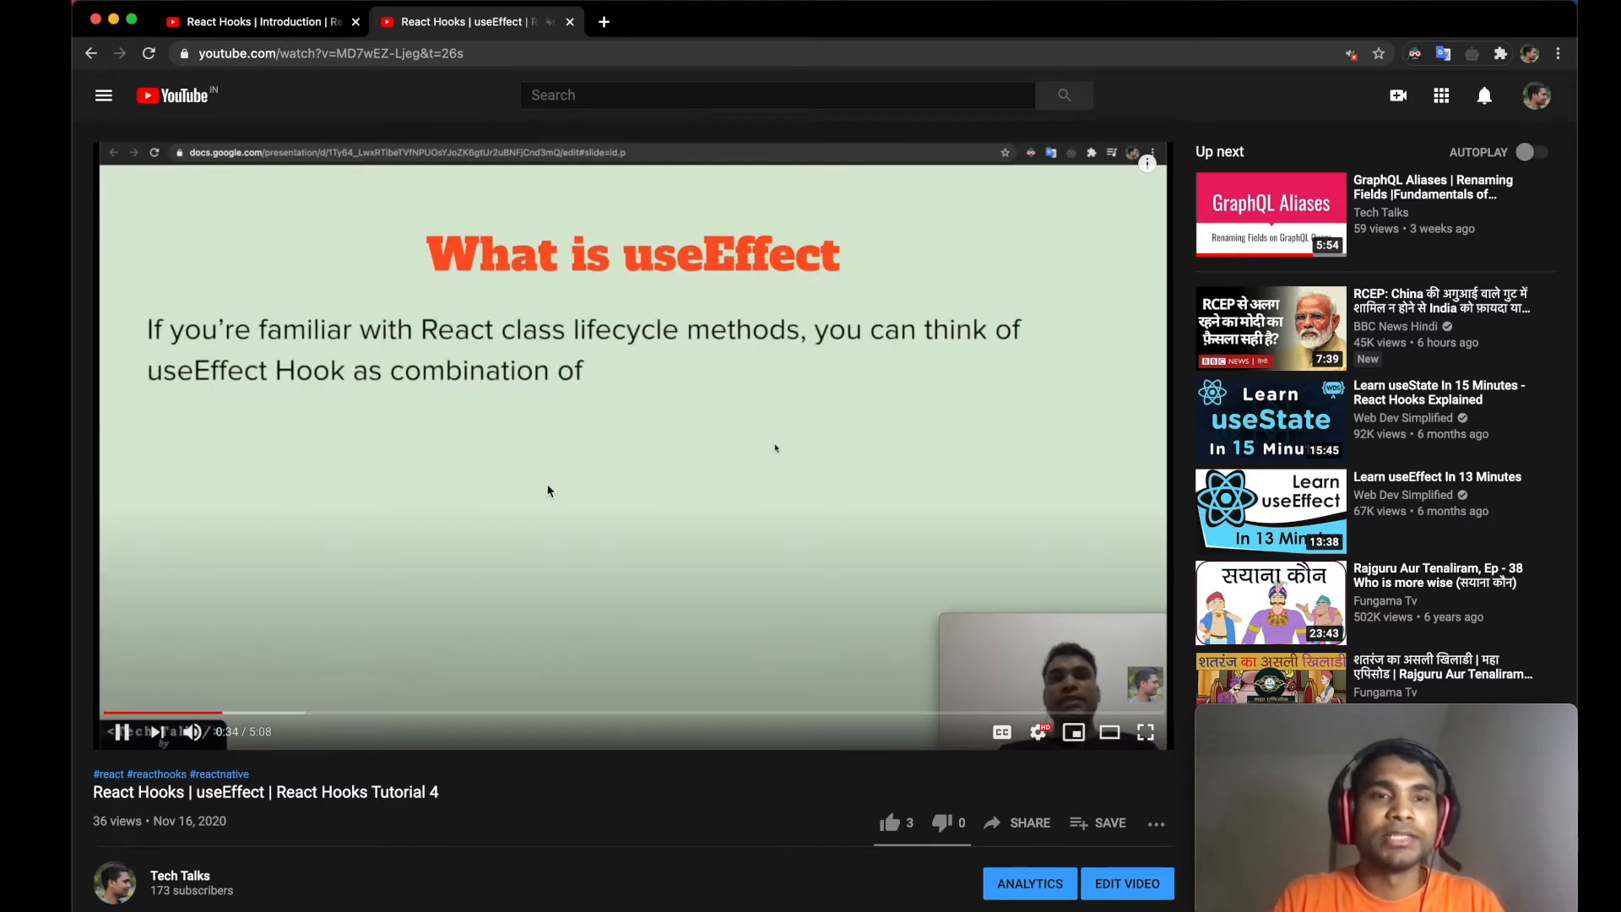
- Duplicate the useEffect Tutorial 4 tab and scroll down in the new copy
right_click(476, 22)
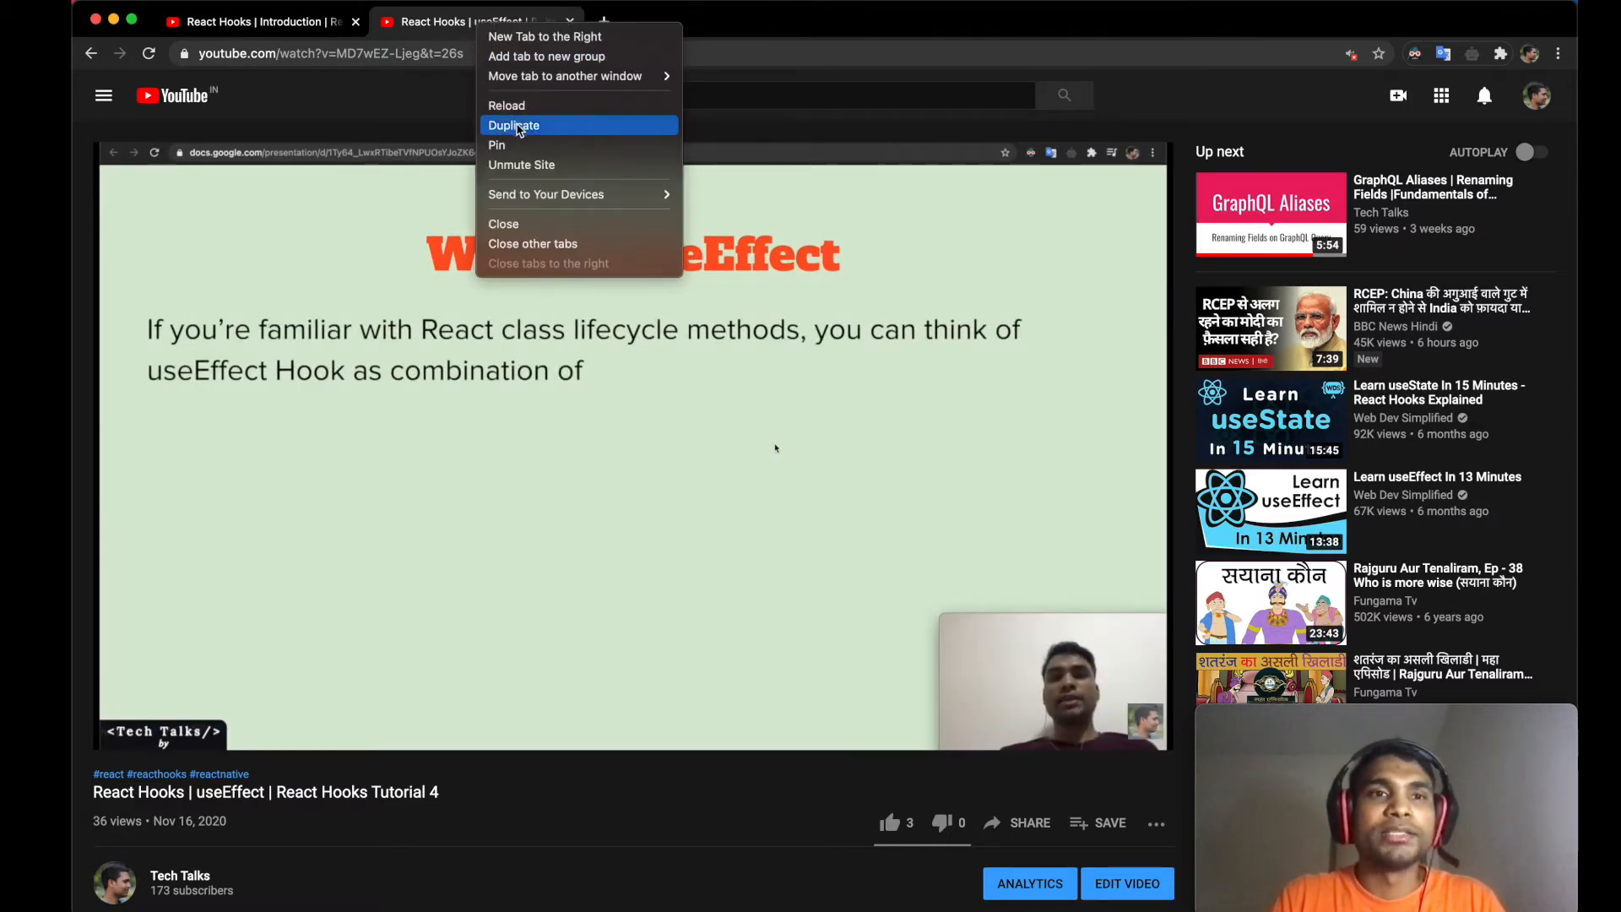
click(514, 124)
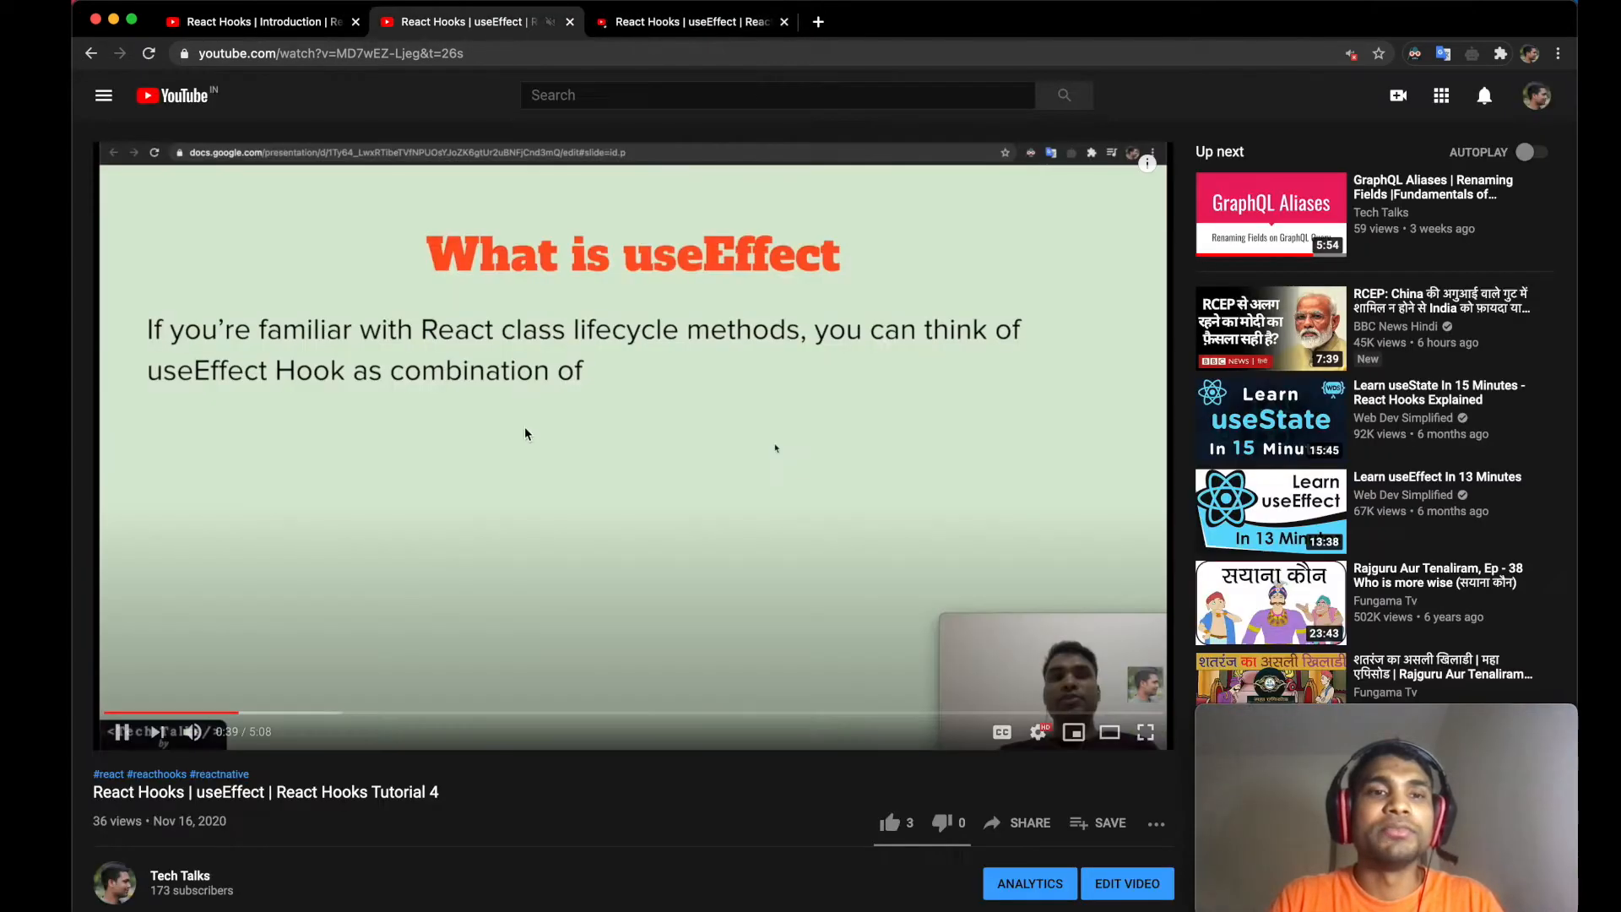
click(689, 21)
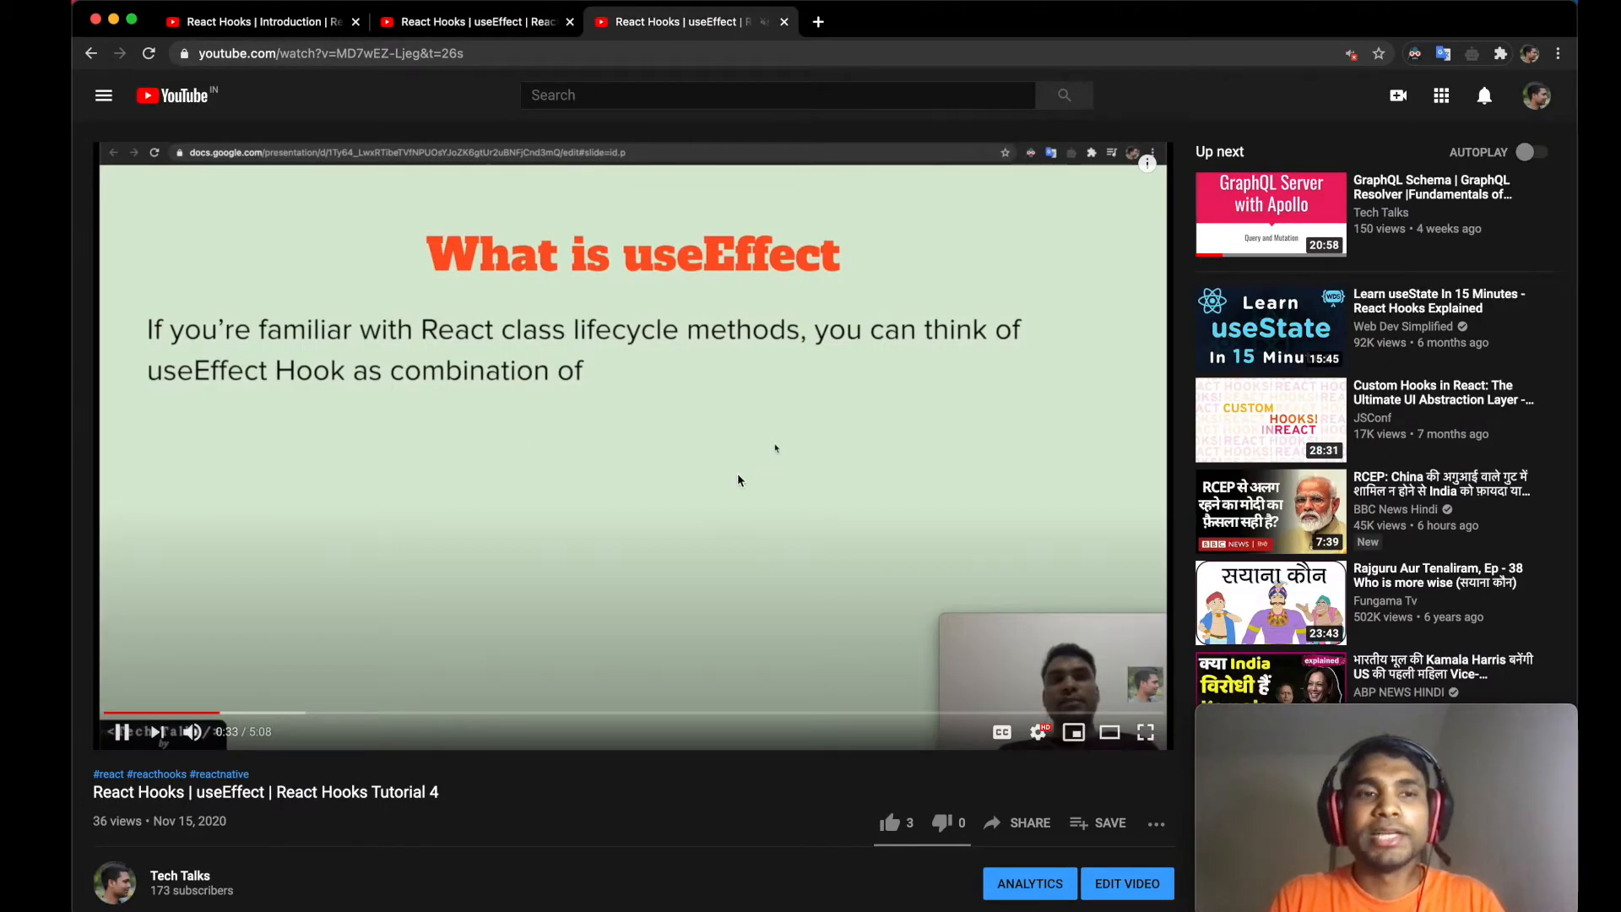
scroll(down, 3)
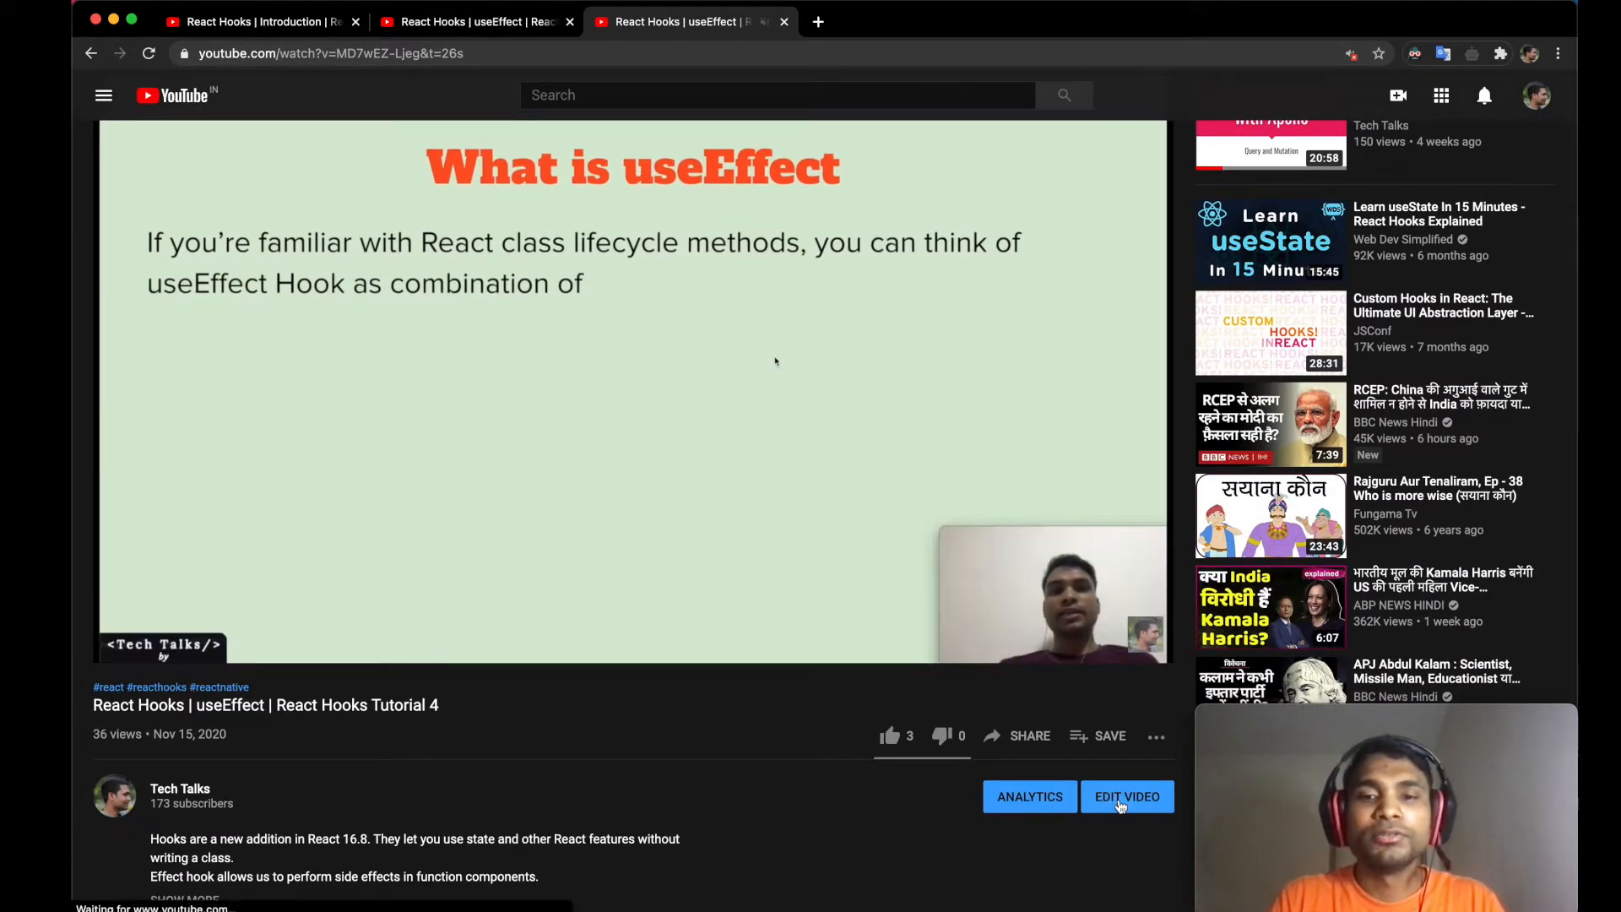
- Edit the video's details, adding a '------ Timeline' heading and 'introduction :(0:00)' entry
click(1125, 796)
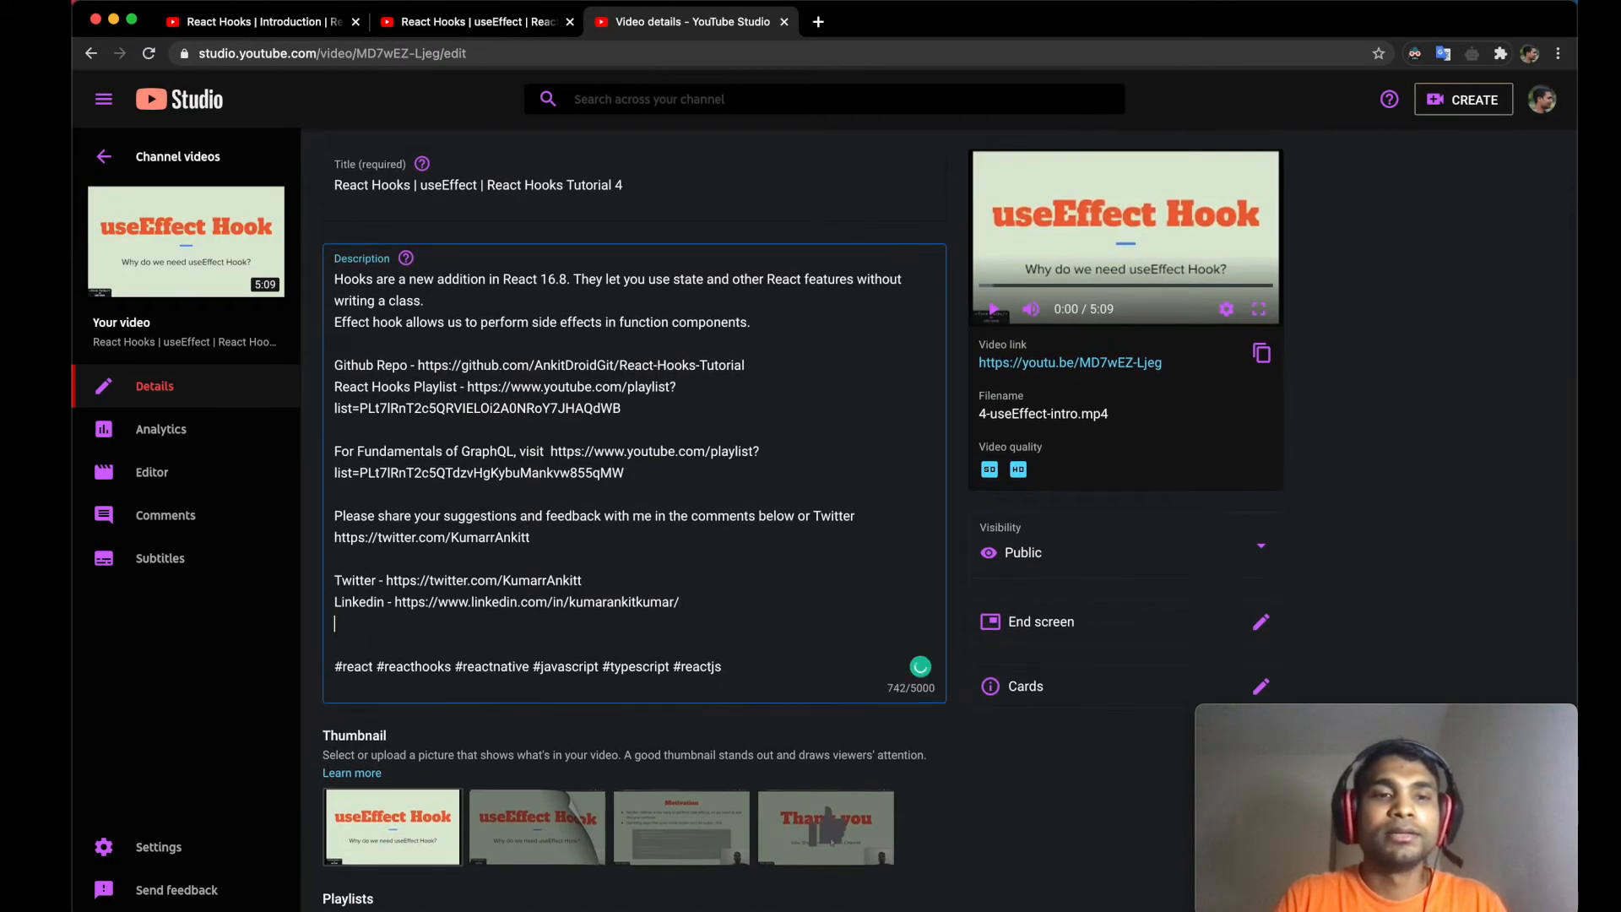
text(Timeline)
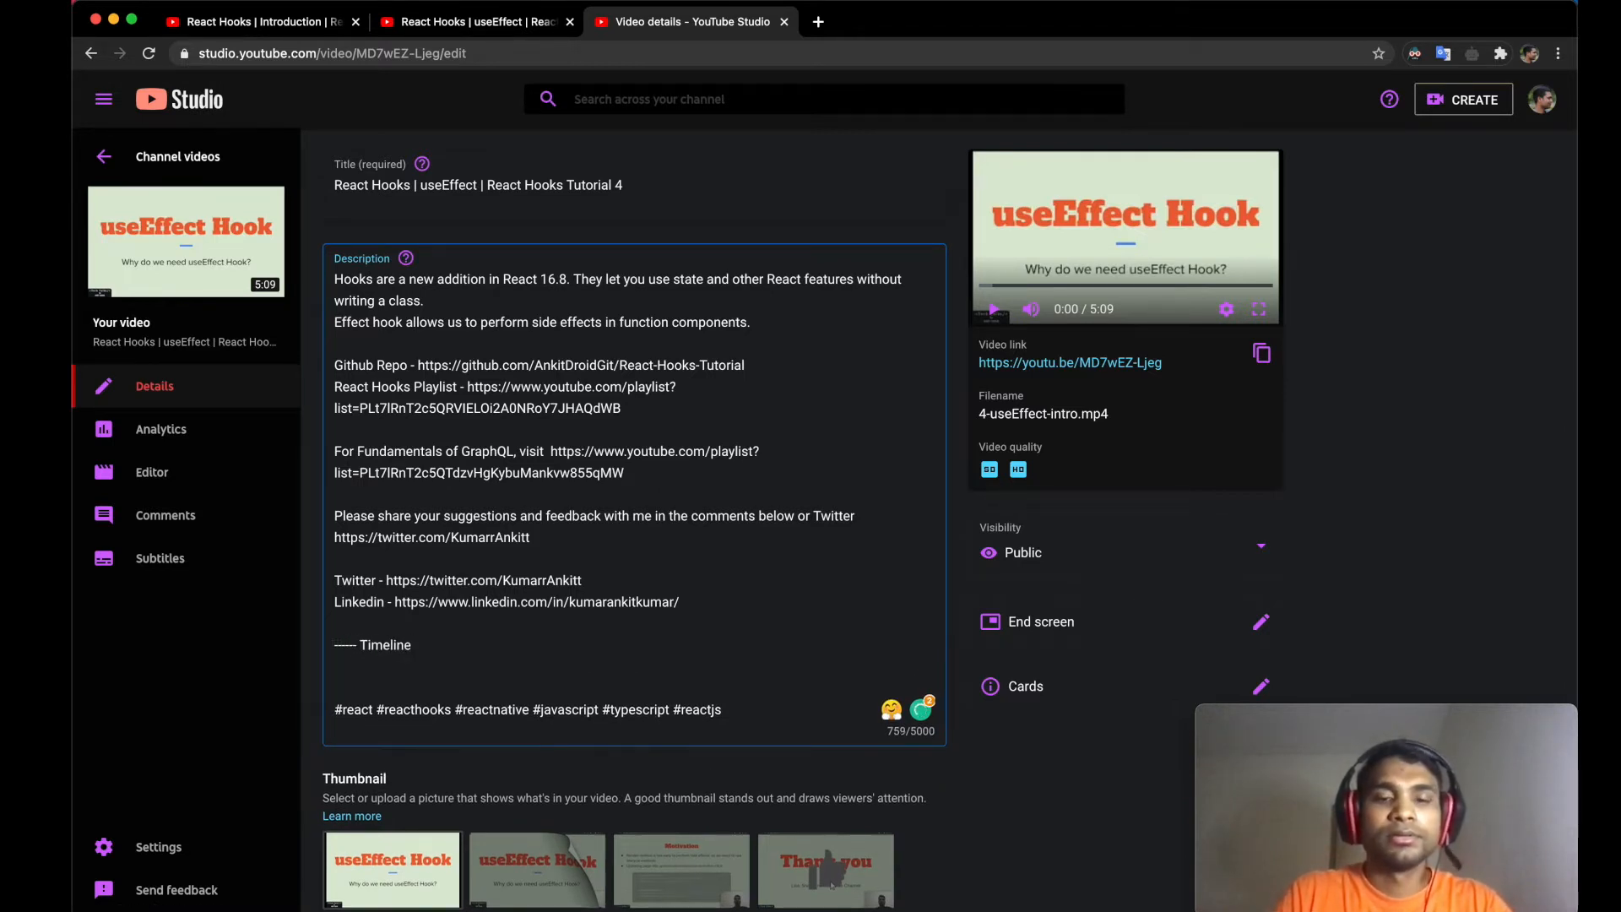
text(intoru)
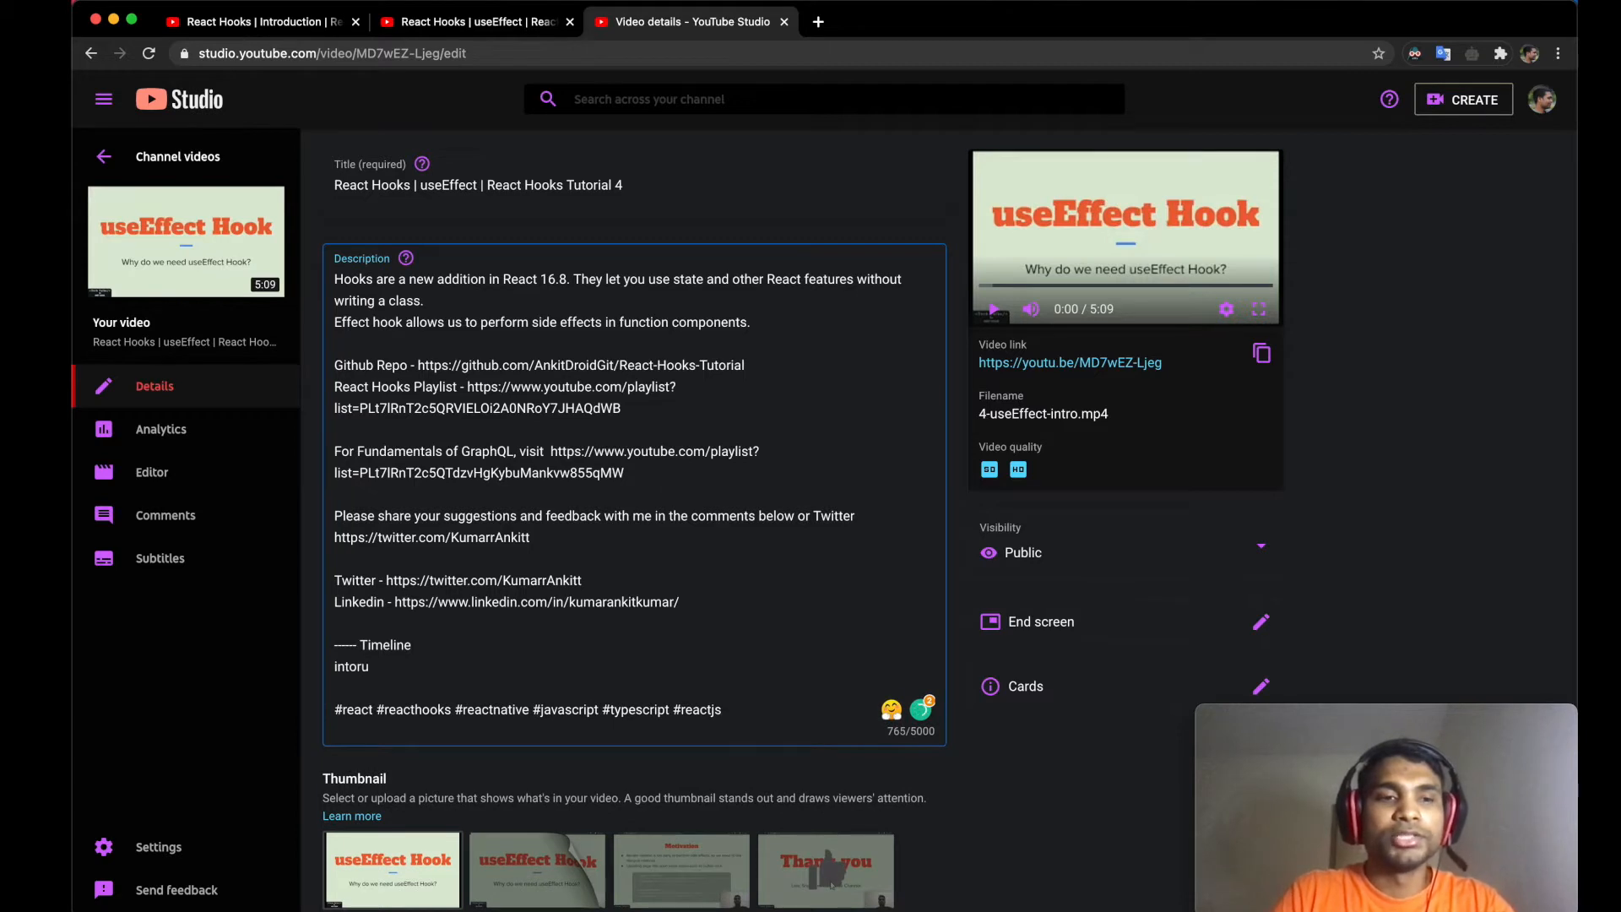
text(introduction :()
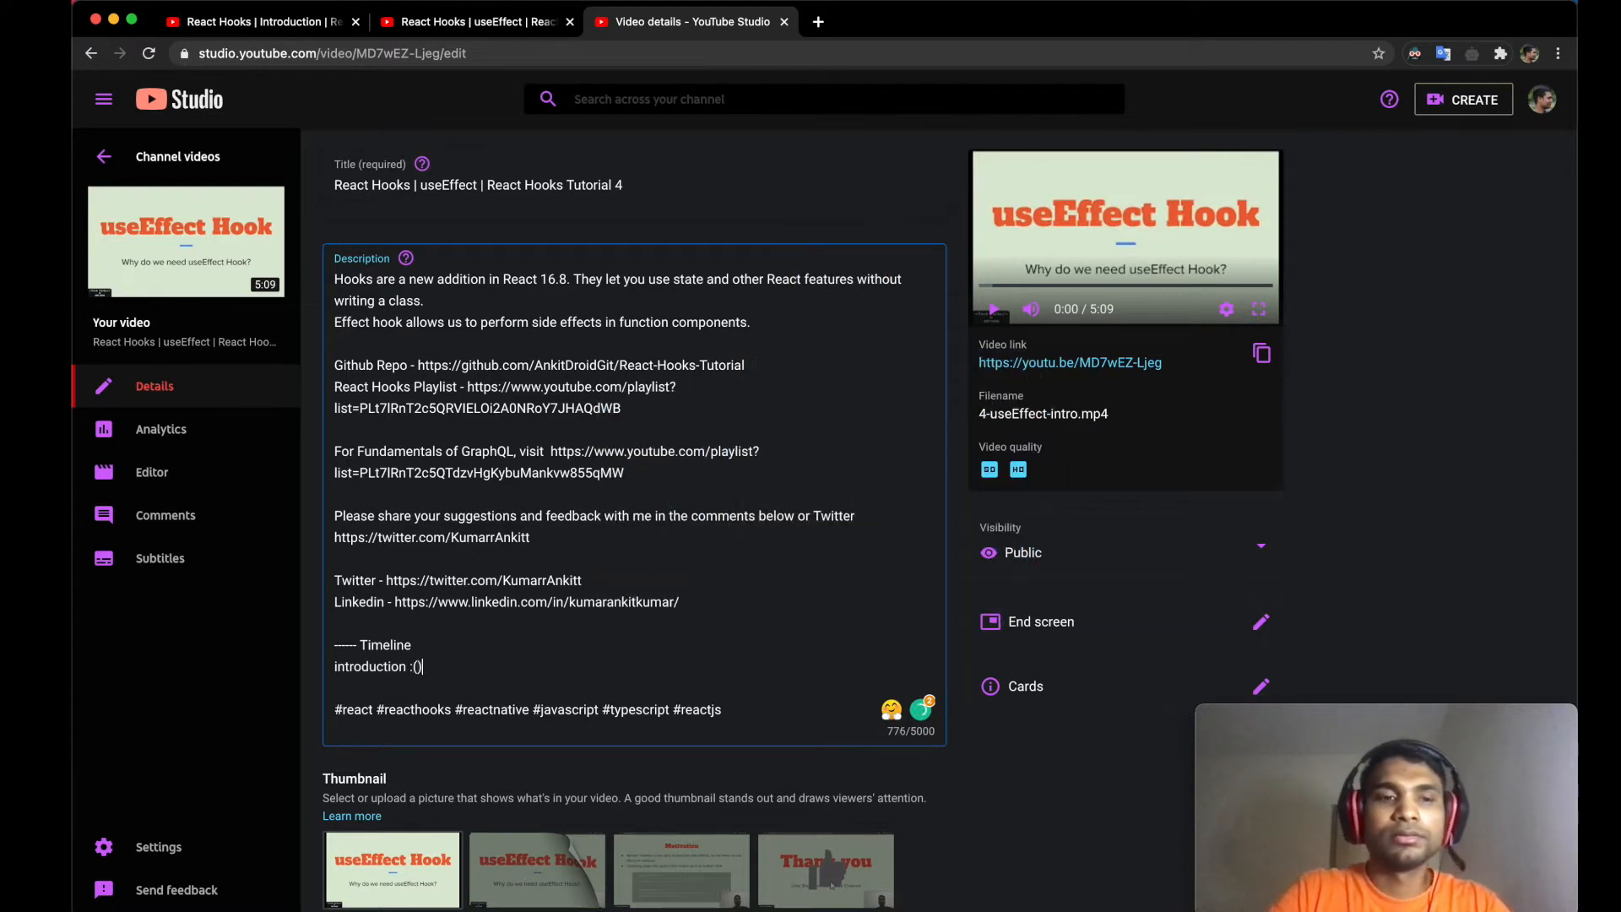
text(0:)
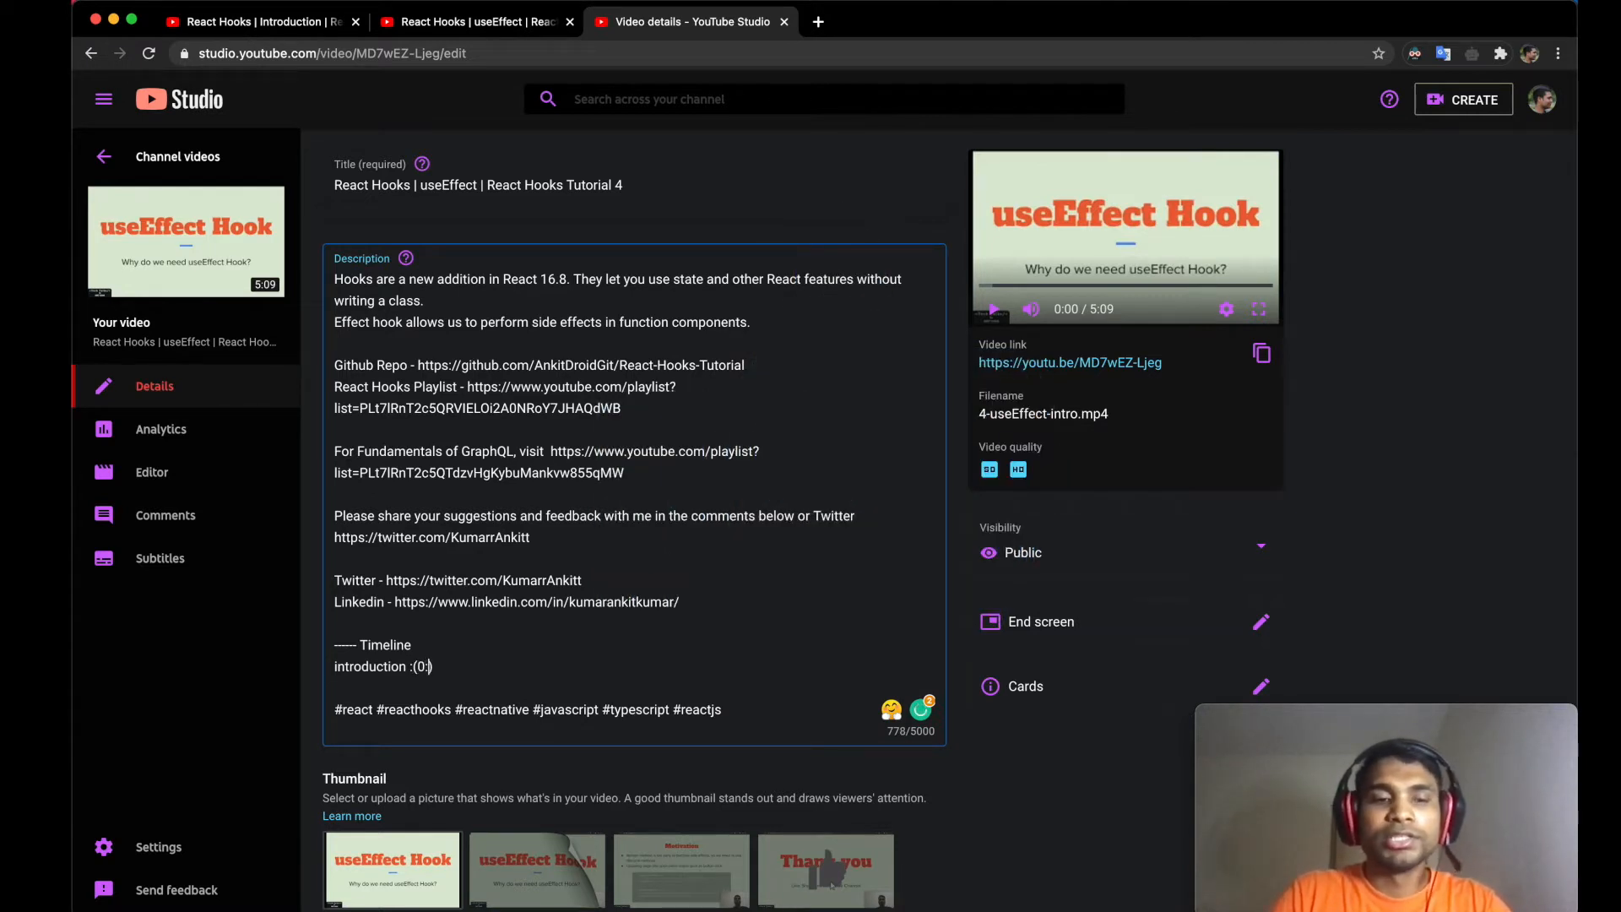
text(00)
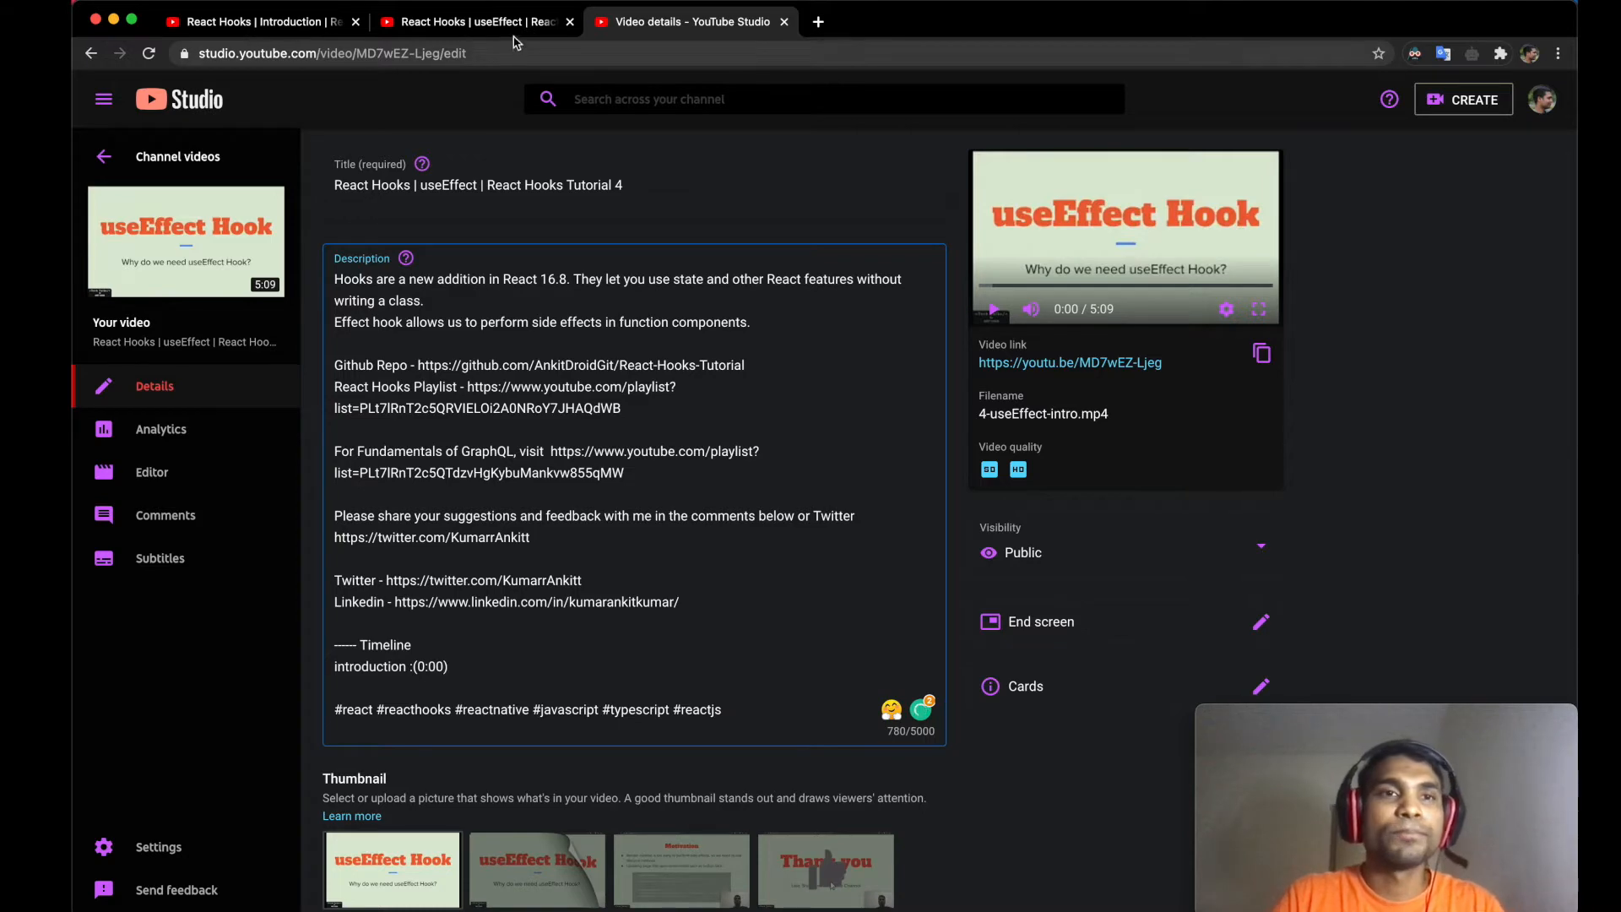
click(470, 20)
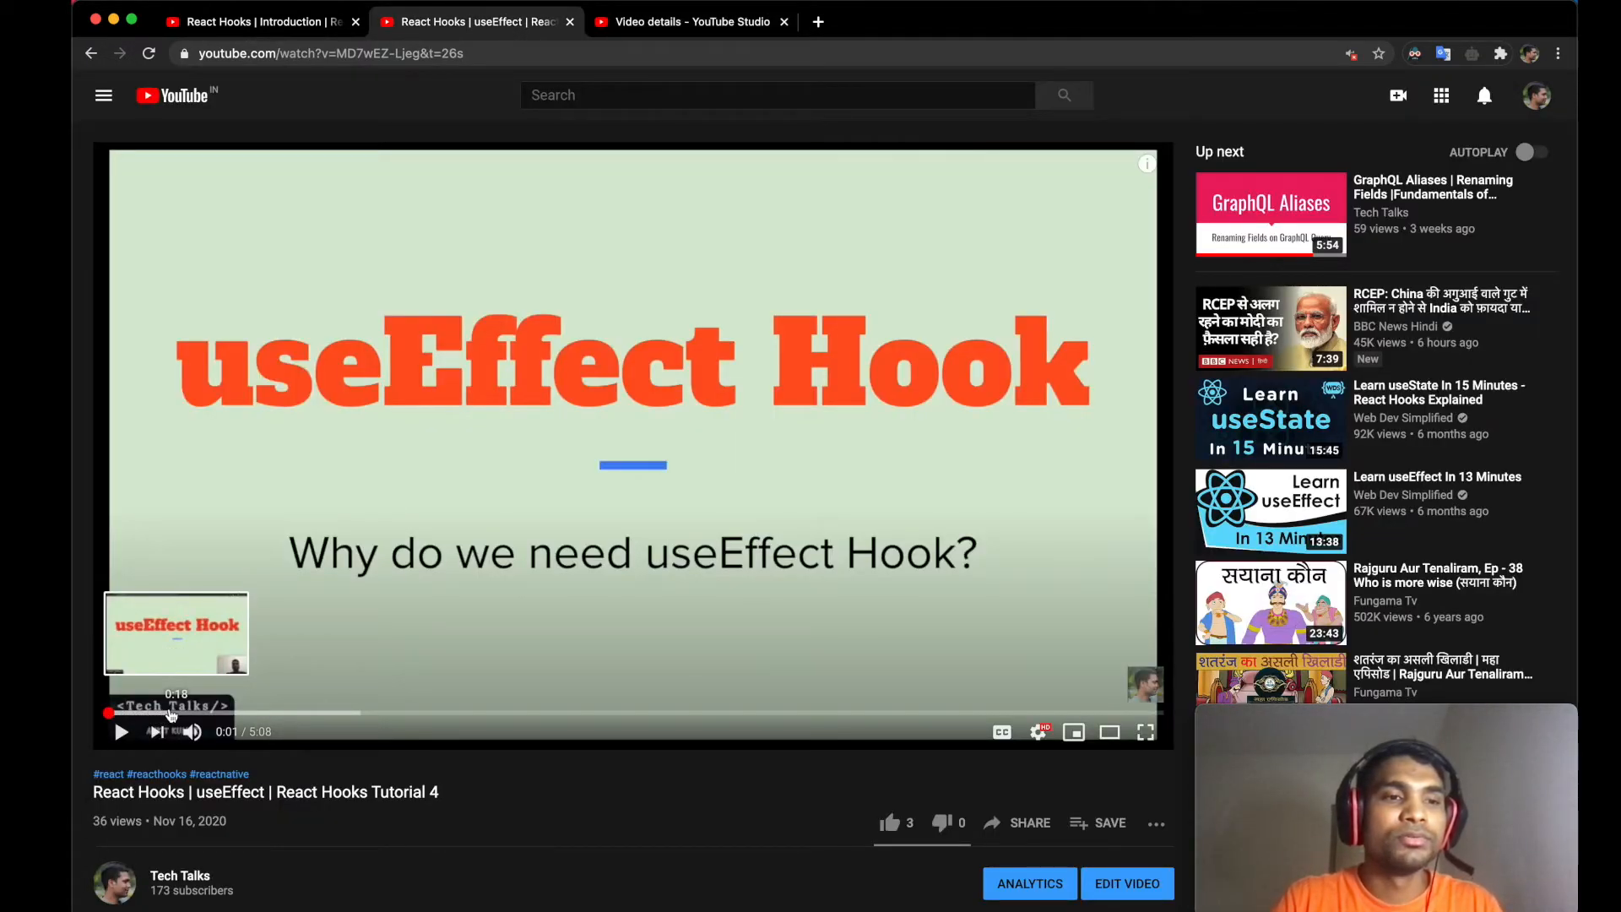
click(690, 22)
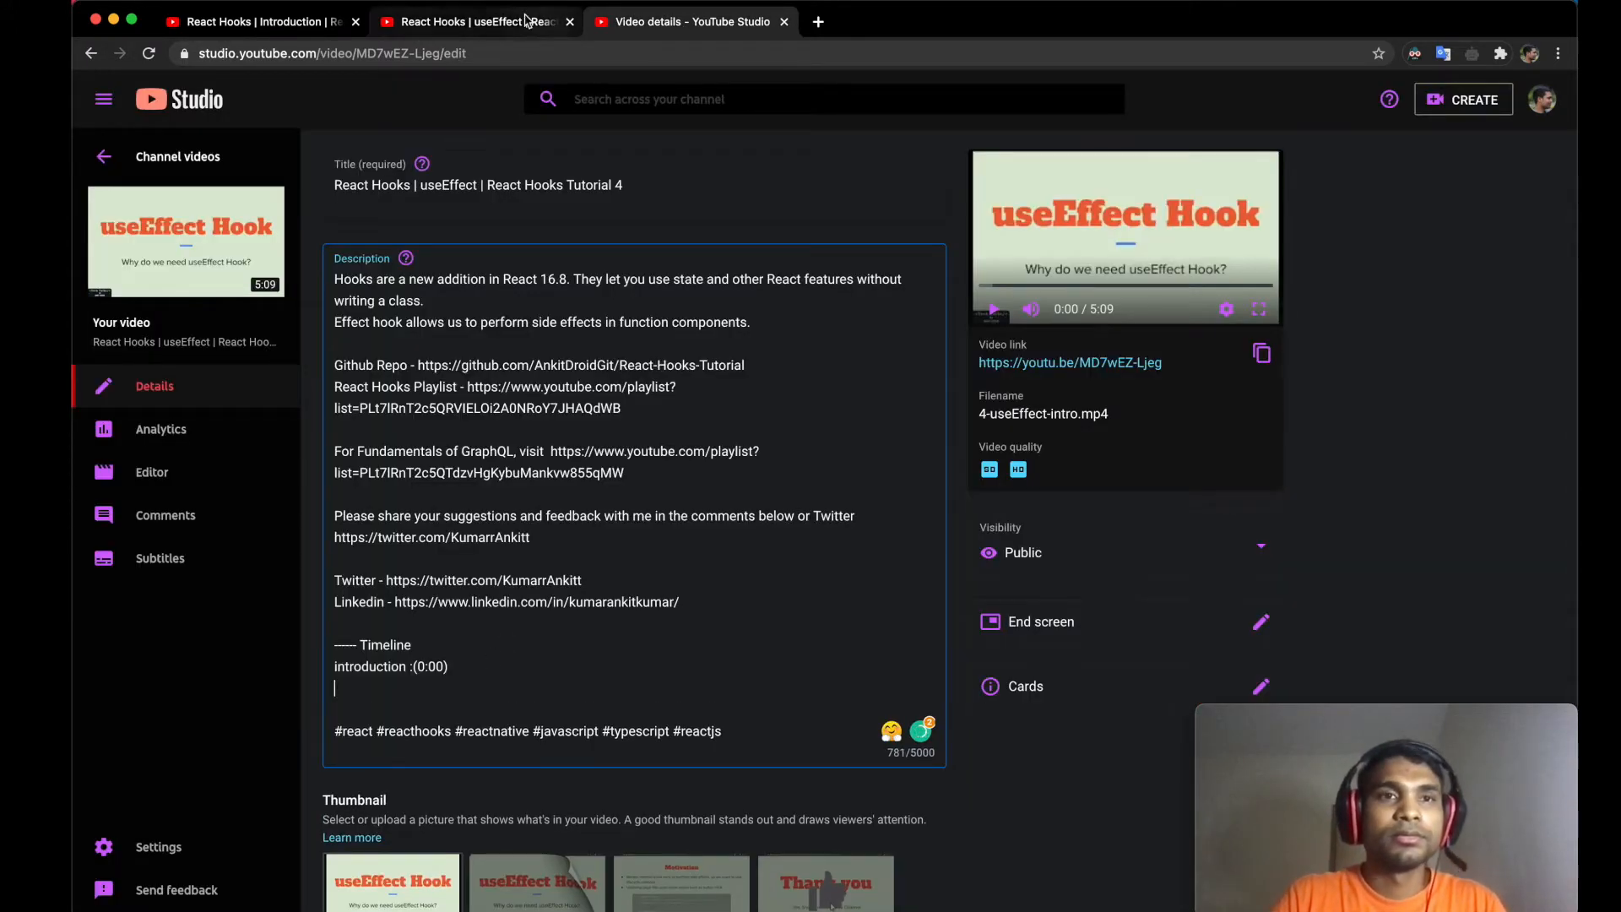
- Add 'What is useEffect :(0:27)' and 'side effects :(0:52)' to the Timeline, checking video times
click(470, 21)
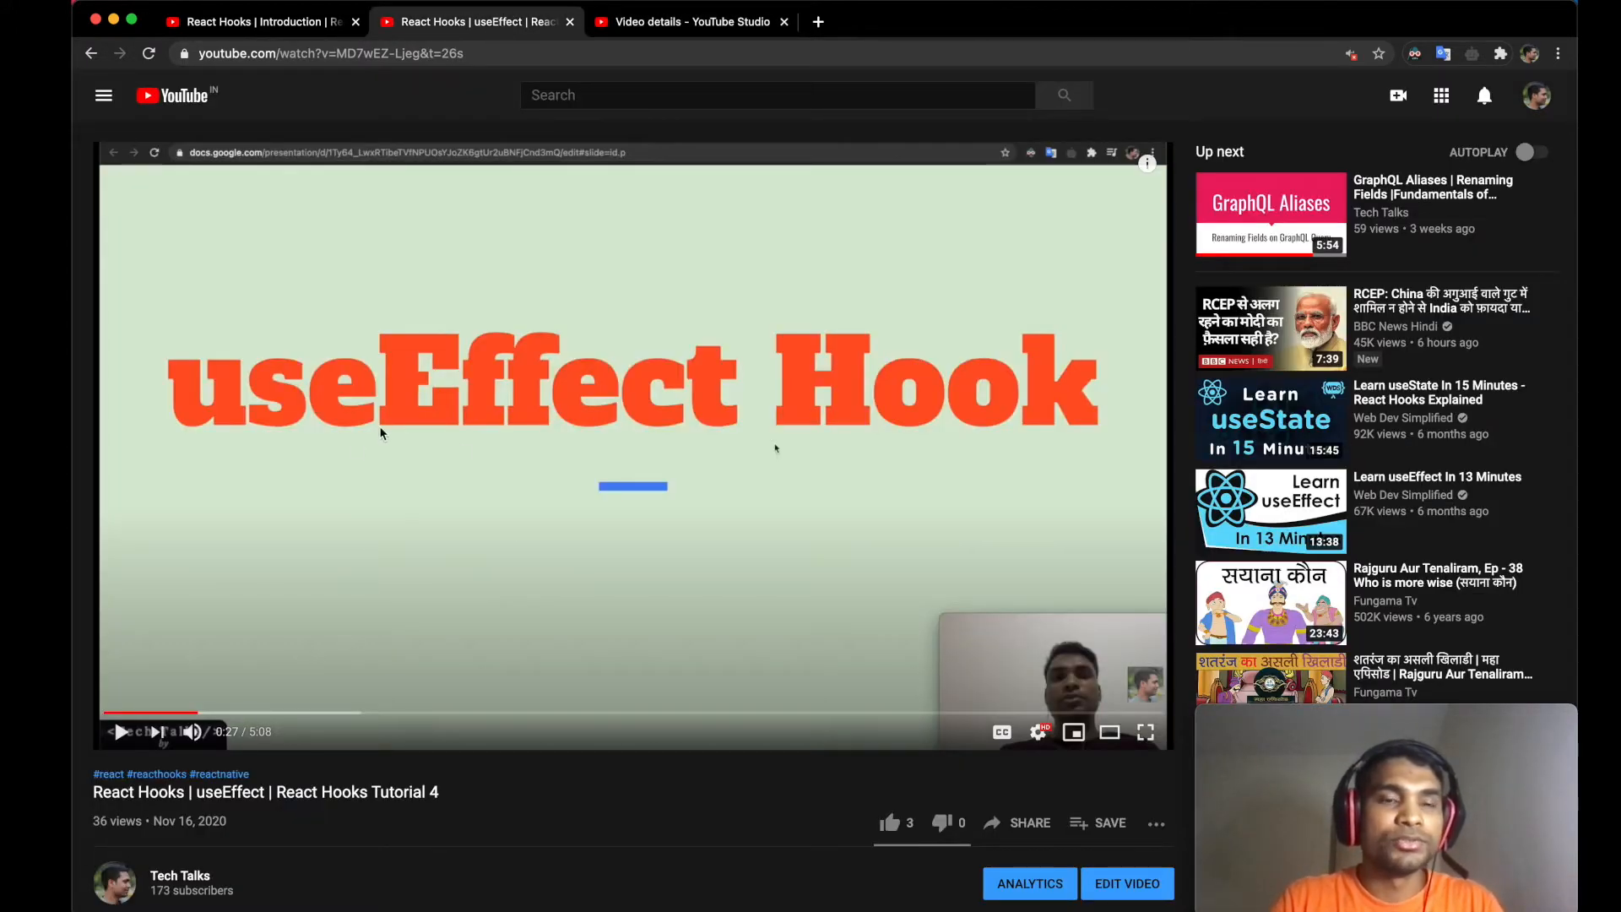
click(691, 20)
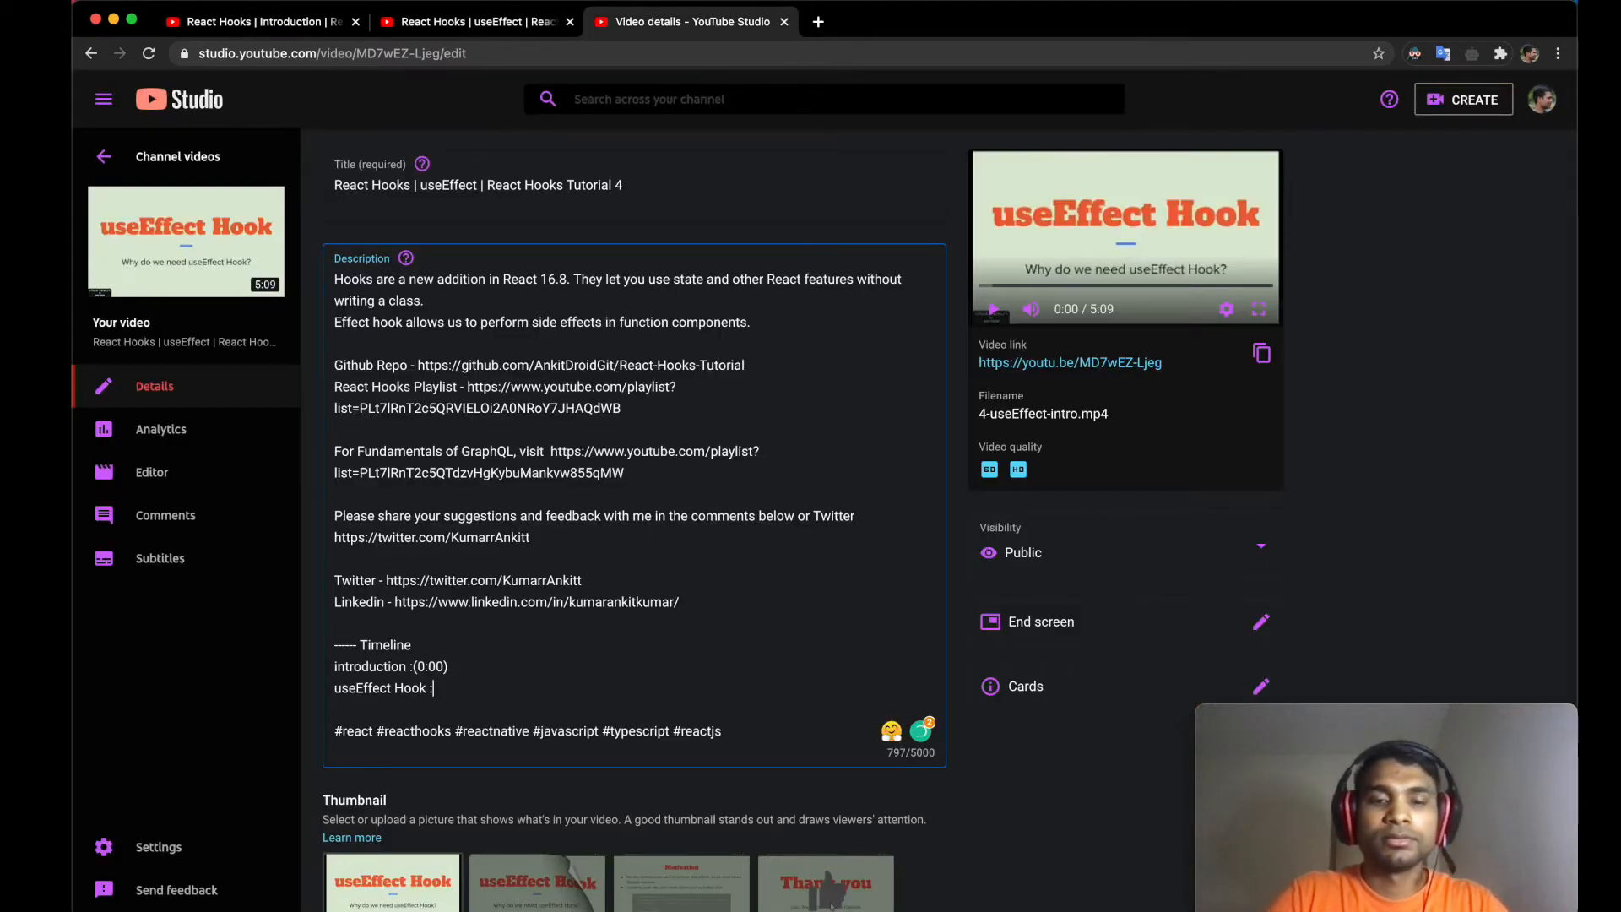
text(0:27))
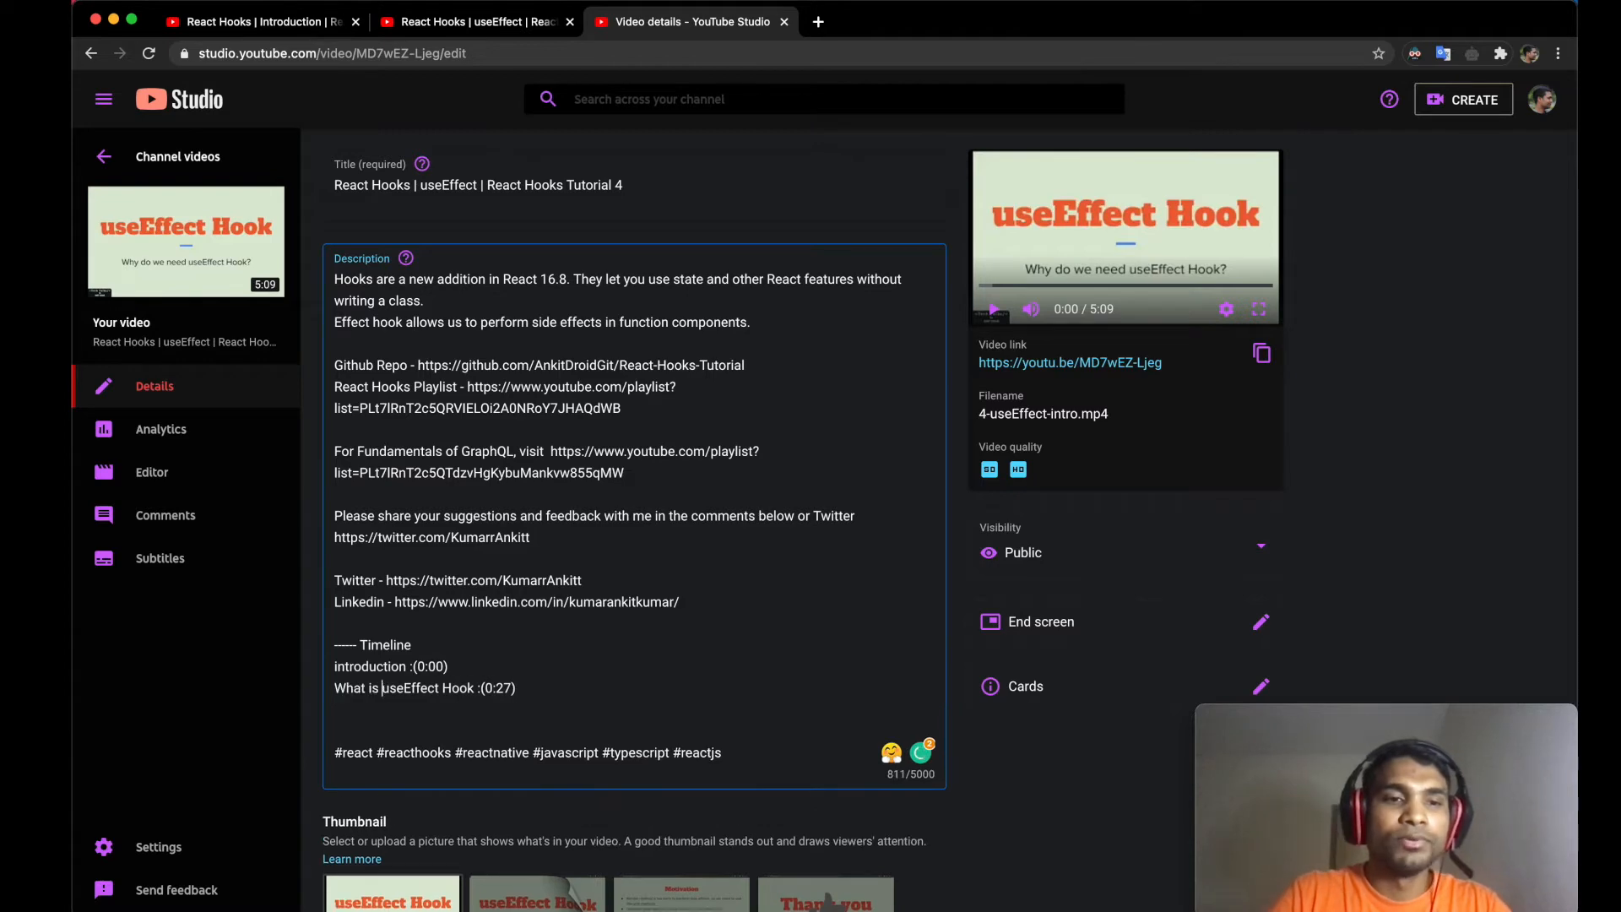
key(Backspace)
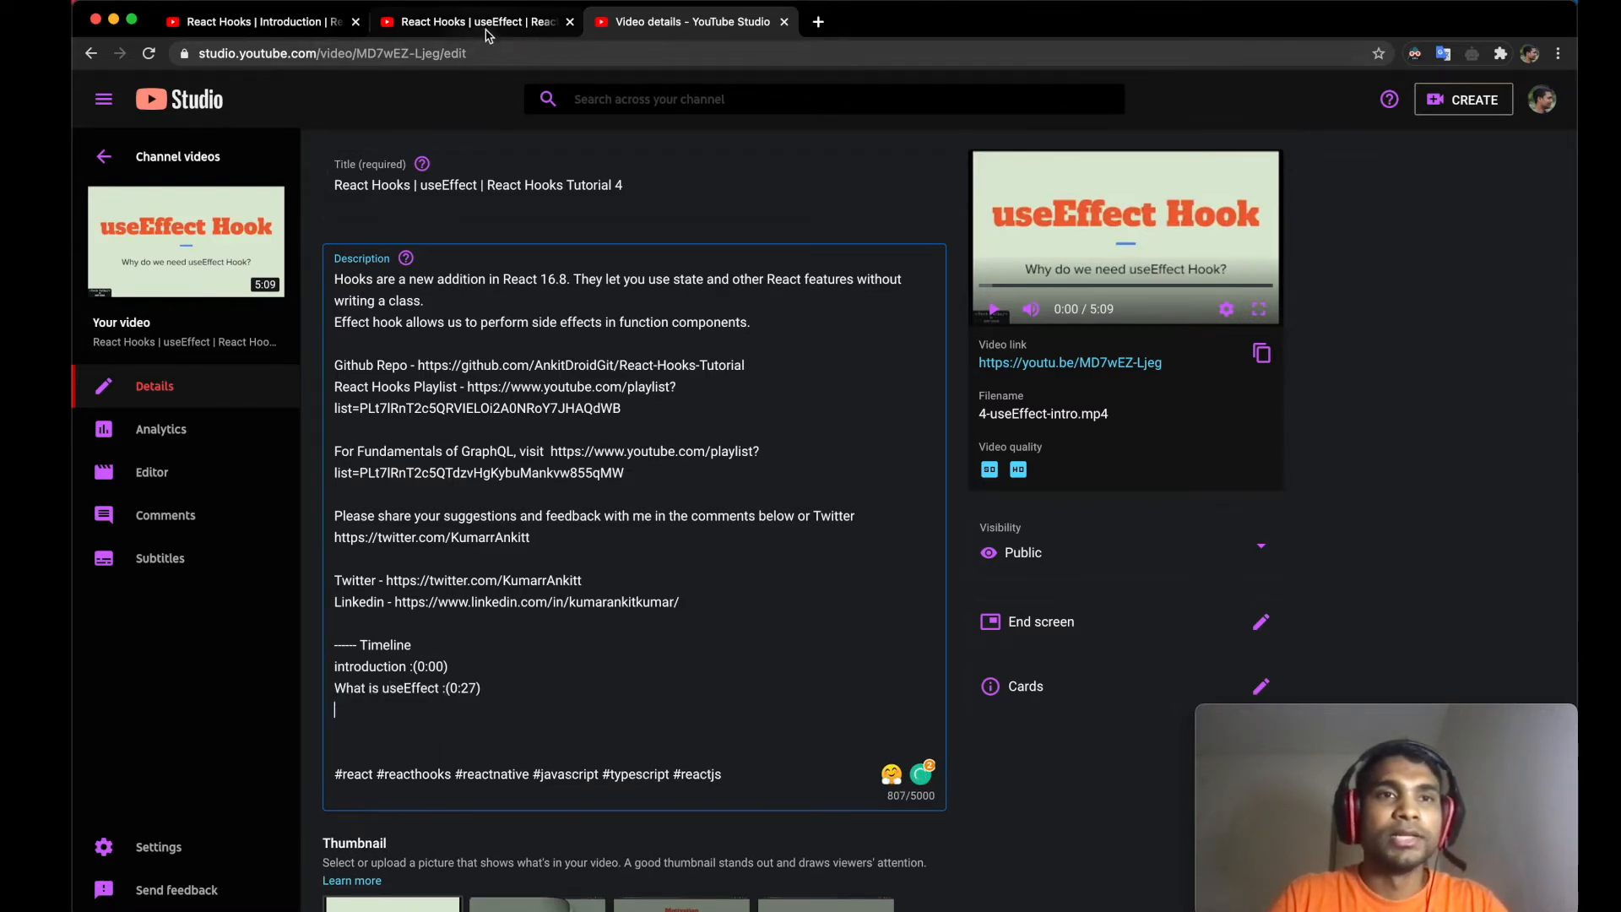
click(476, 20)
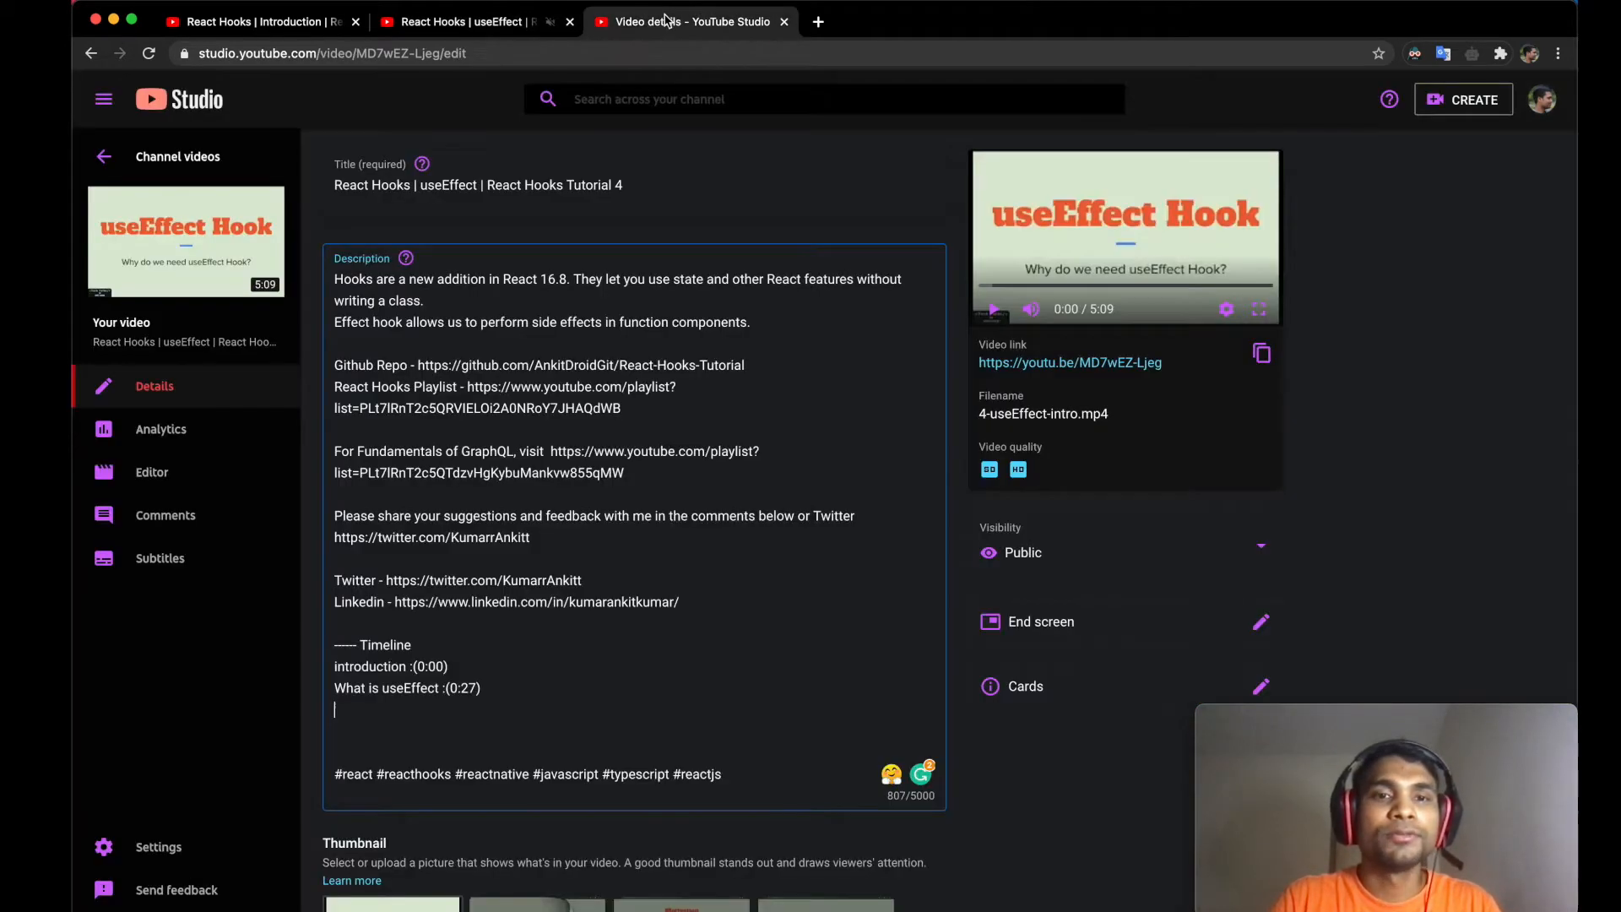
text(side effects)
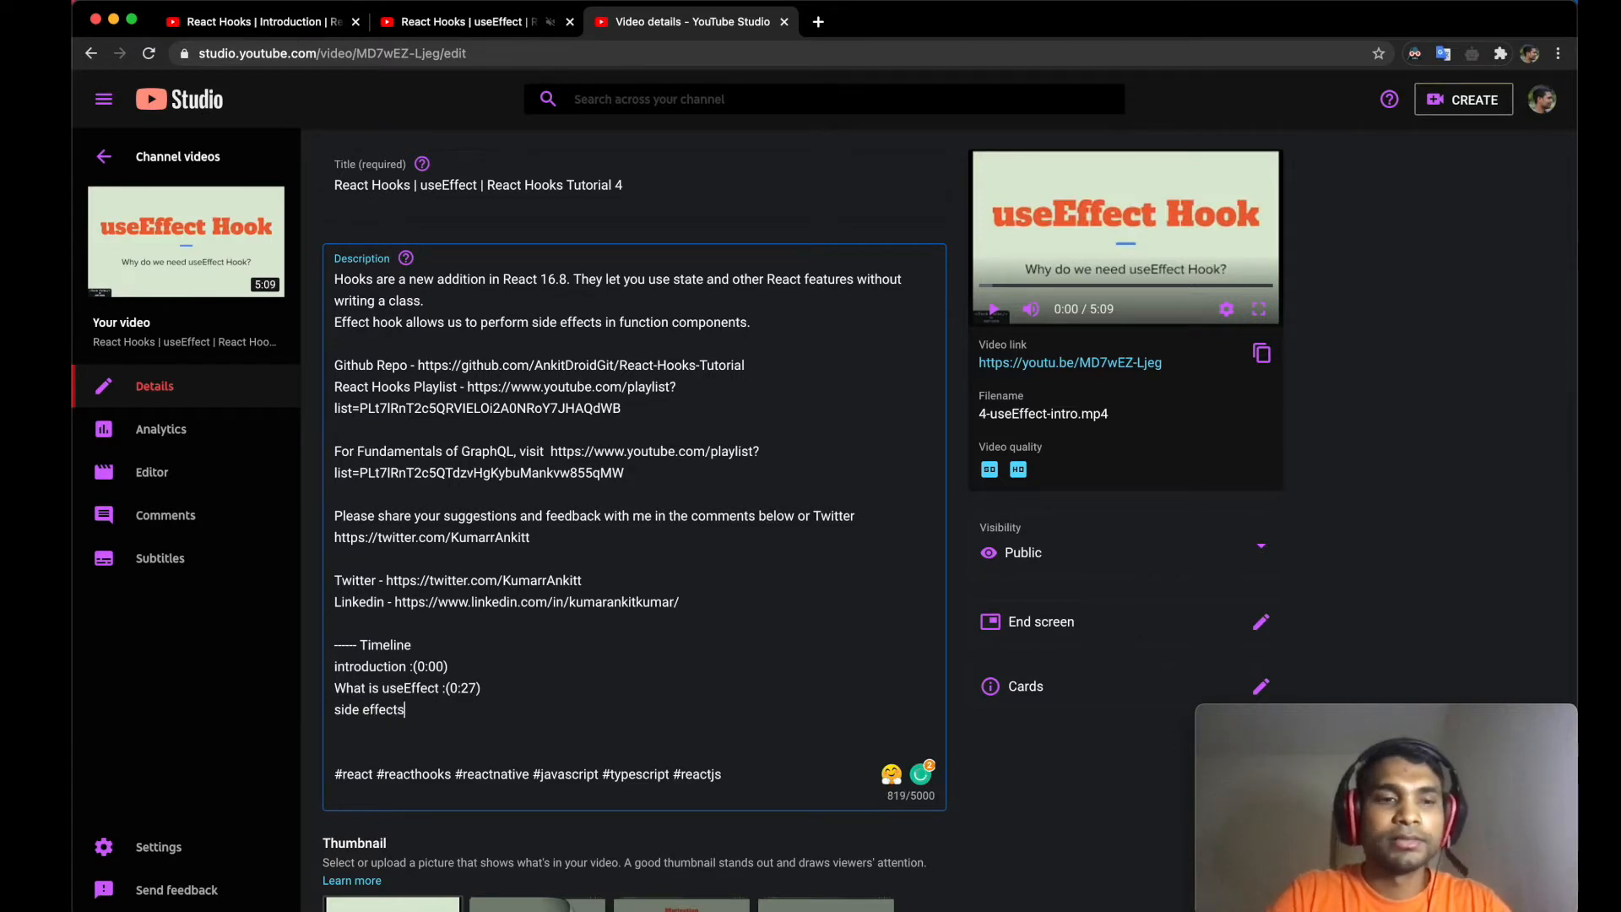
text(:(0:52))
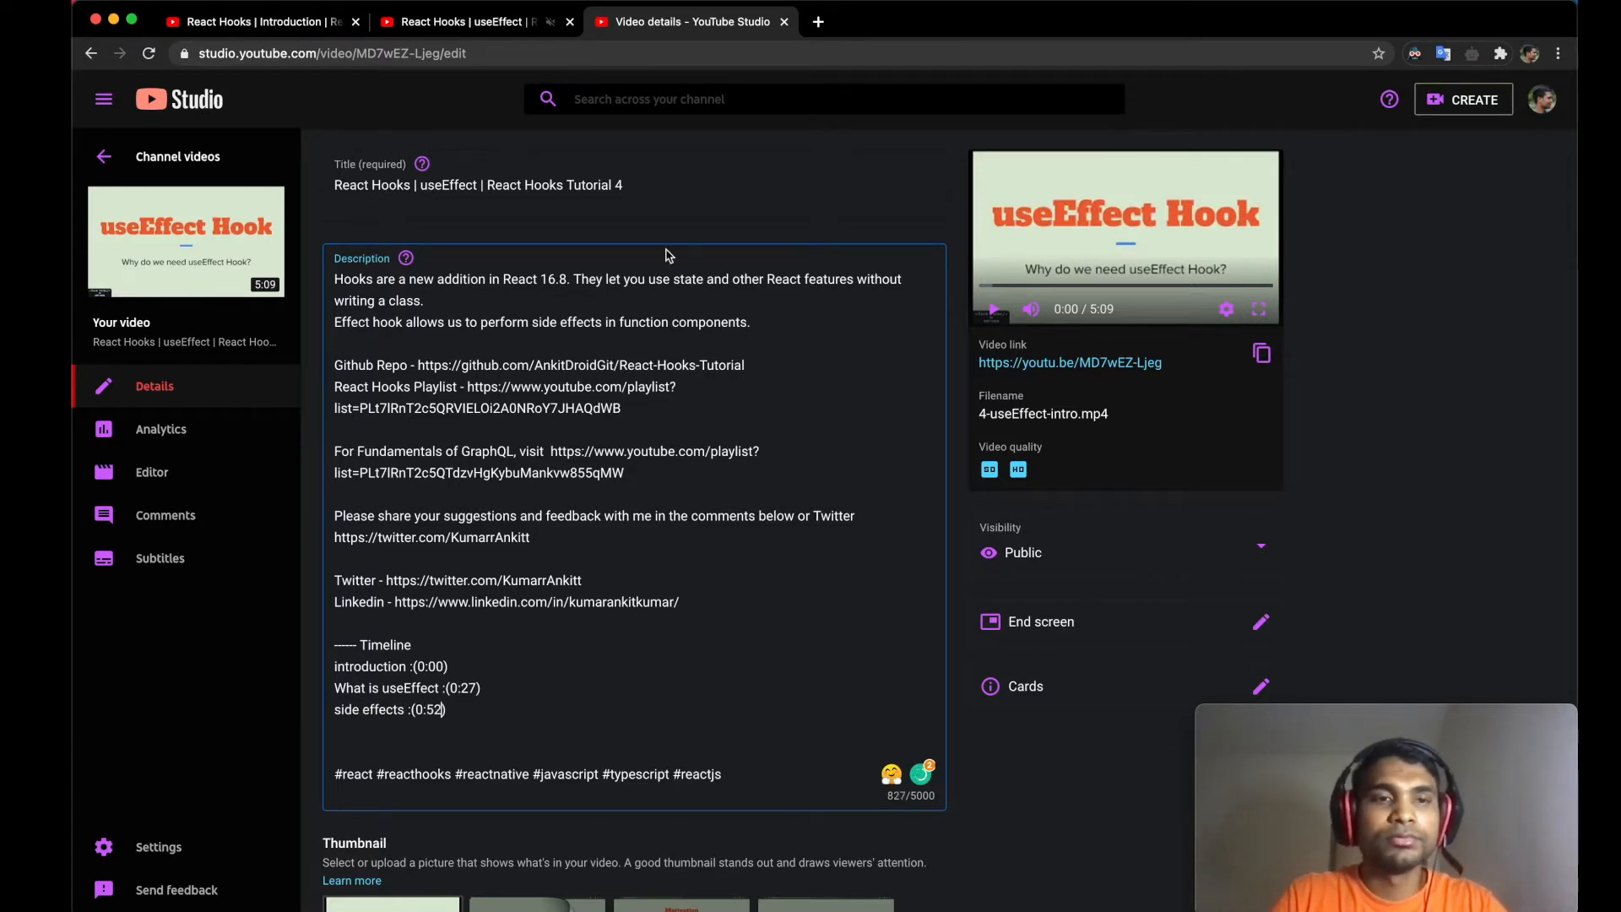
click(473, 20)
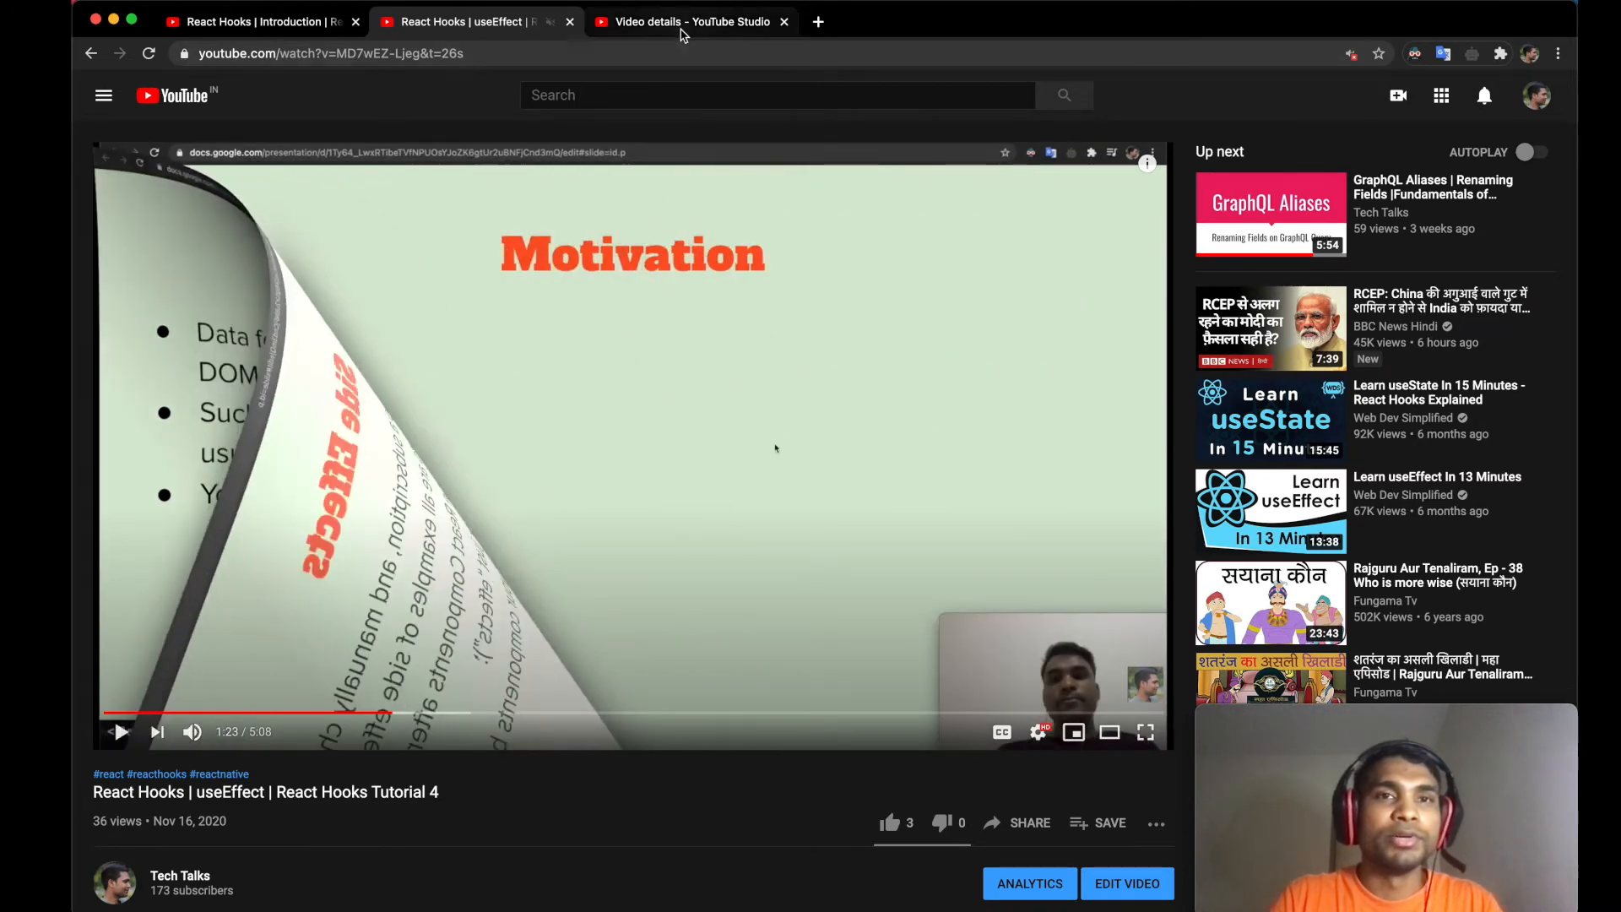
- Add 'Motivation : (1:23)' and 'Summary : (4:38)' entries, checking the video for timings
click(690, 20)
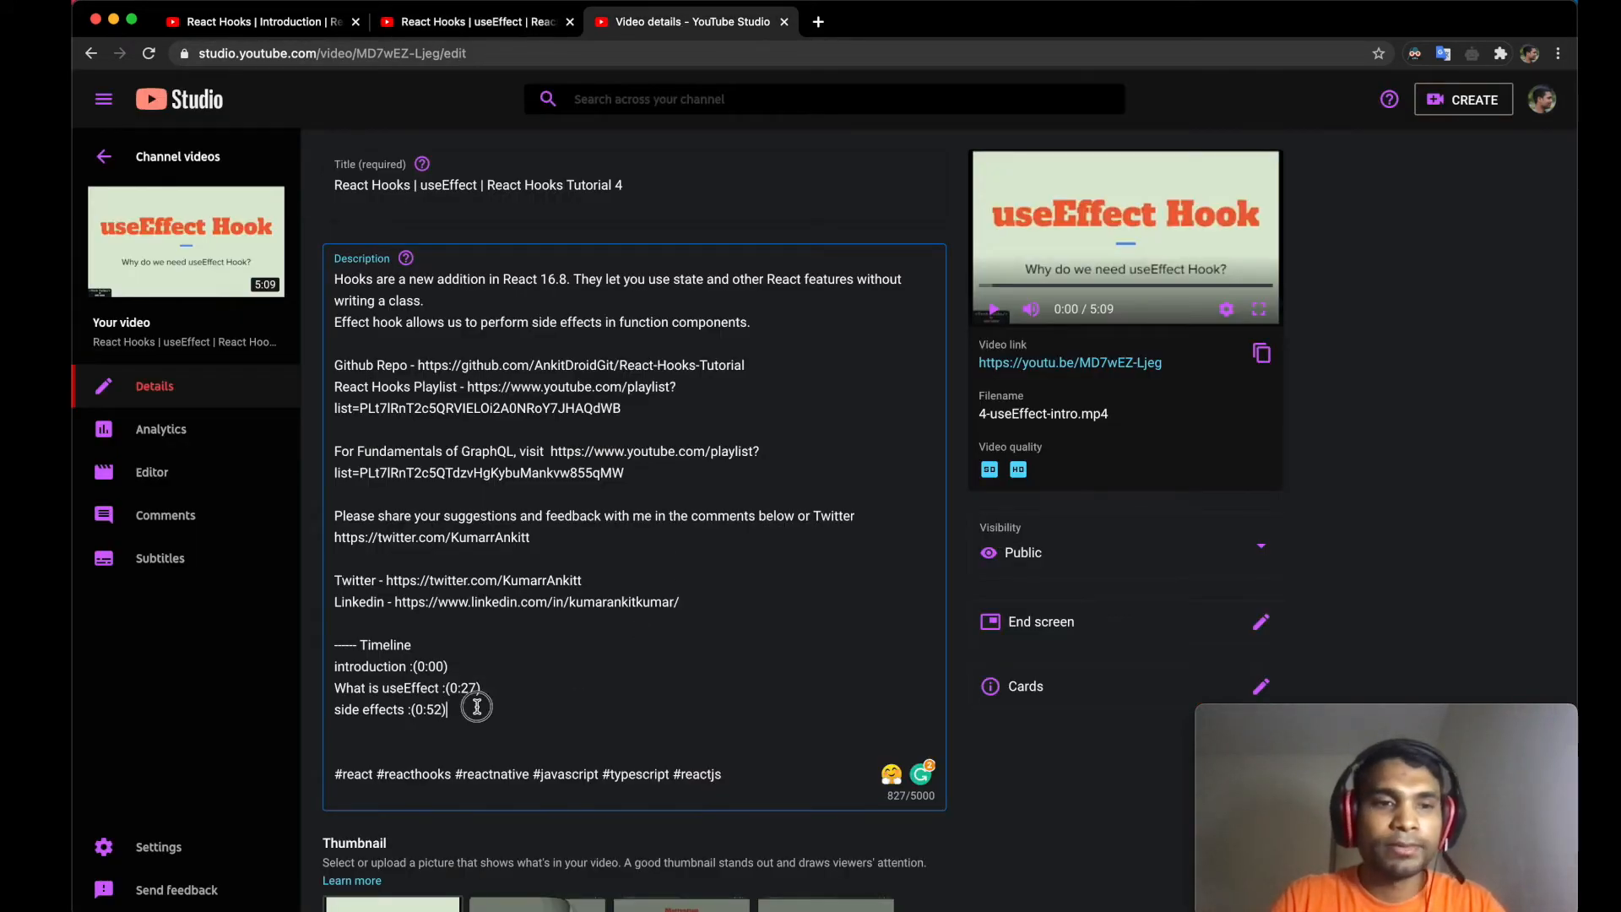
text(motivation : 1:2)
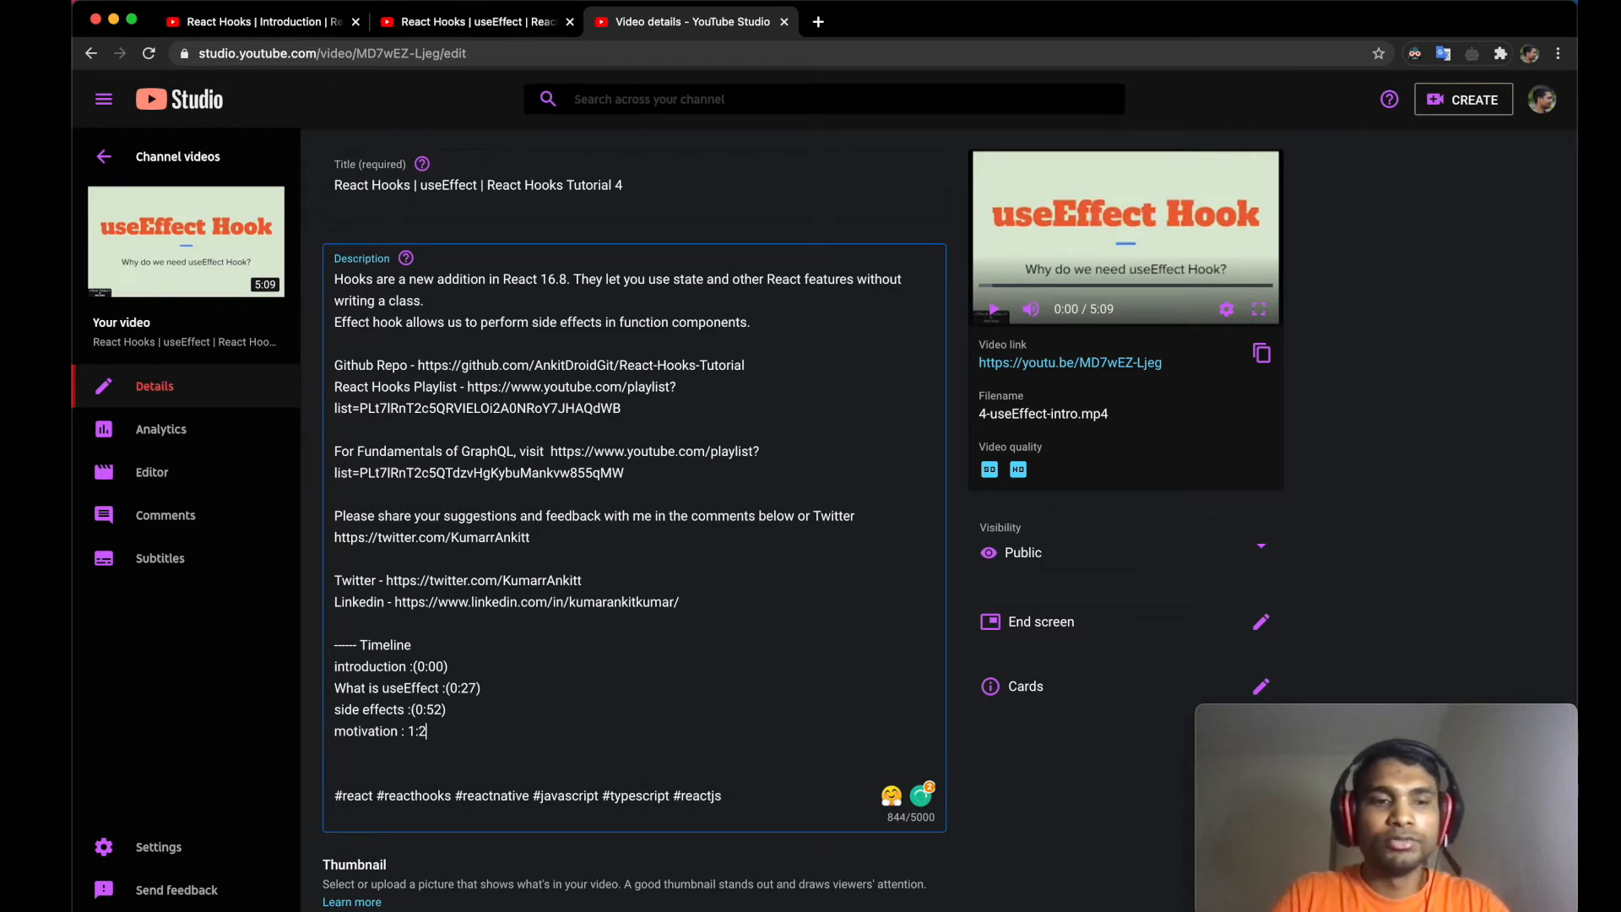
text(3))
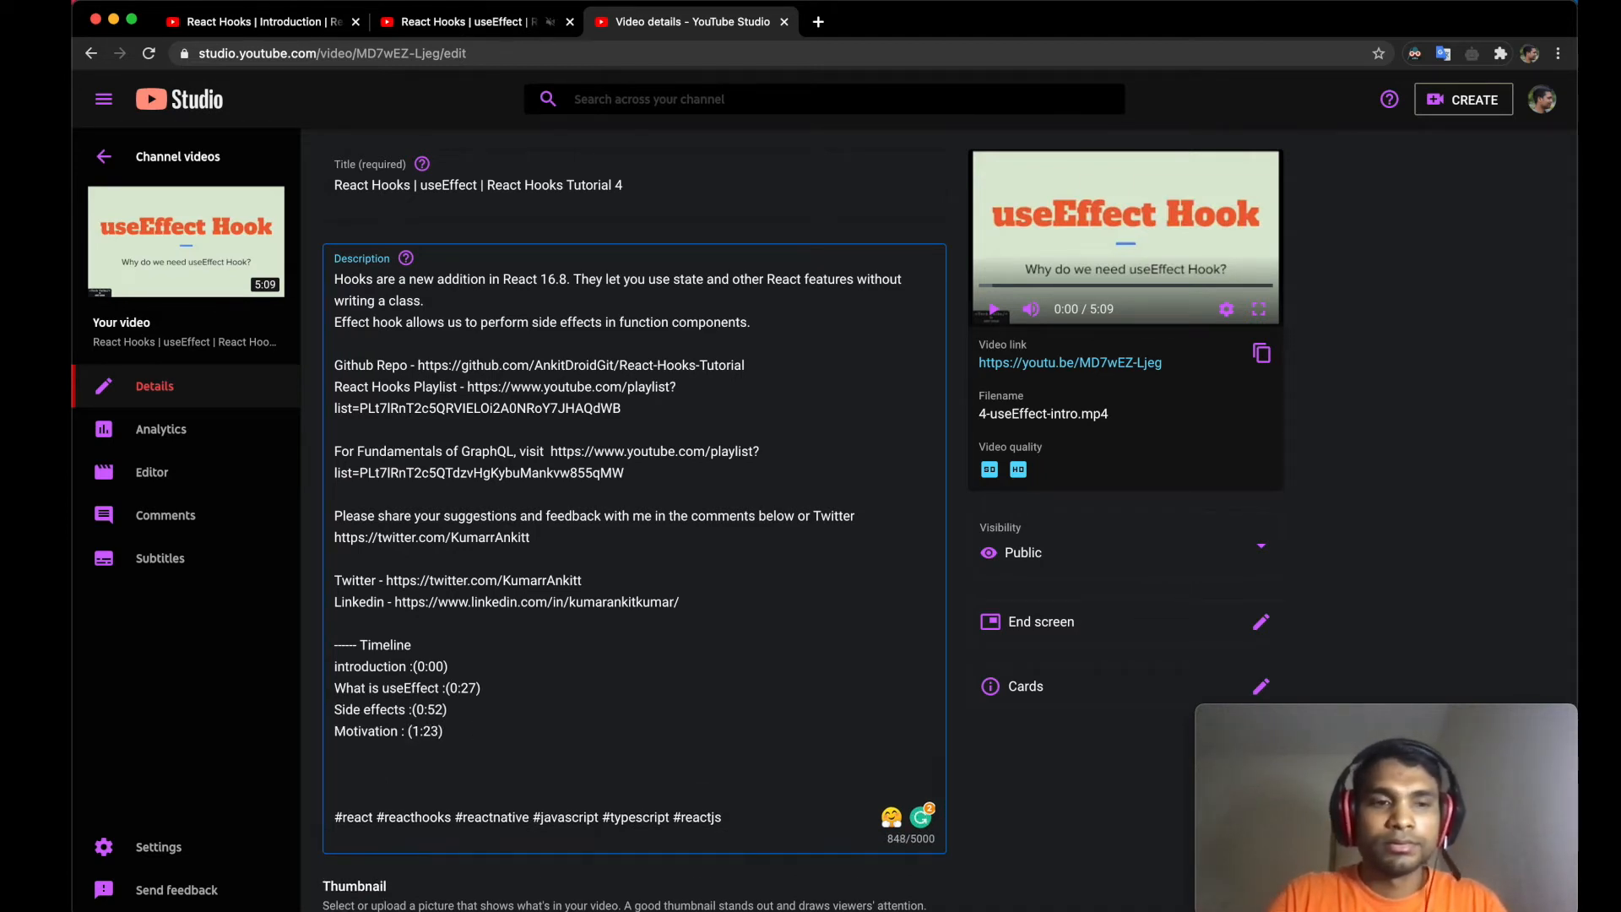
text(Summary : ())
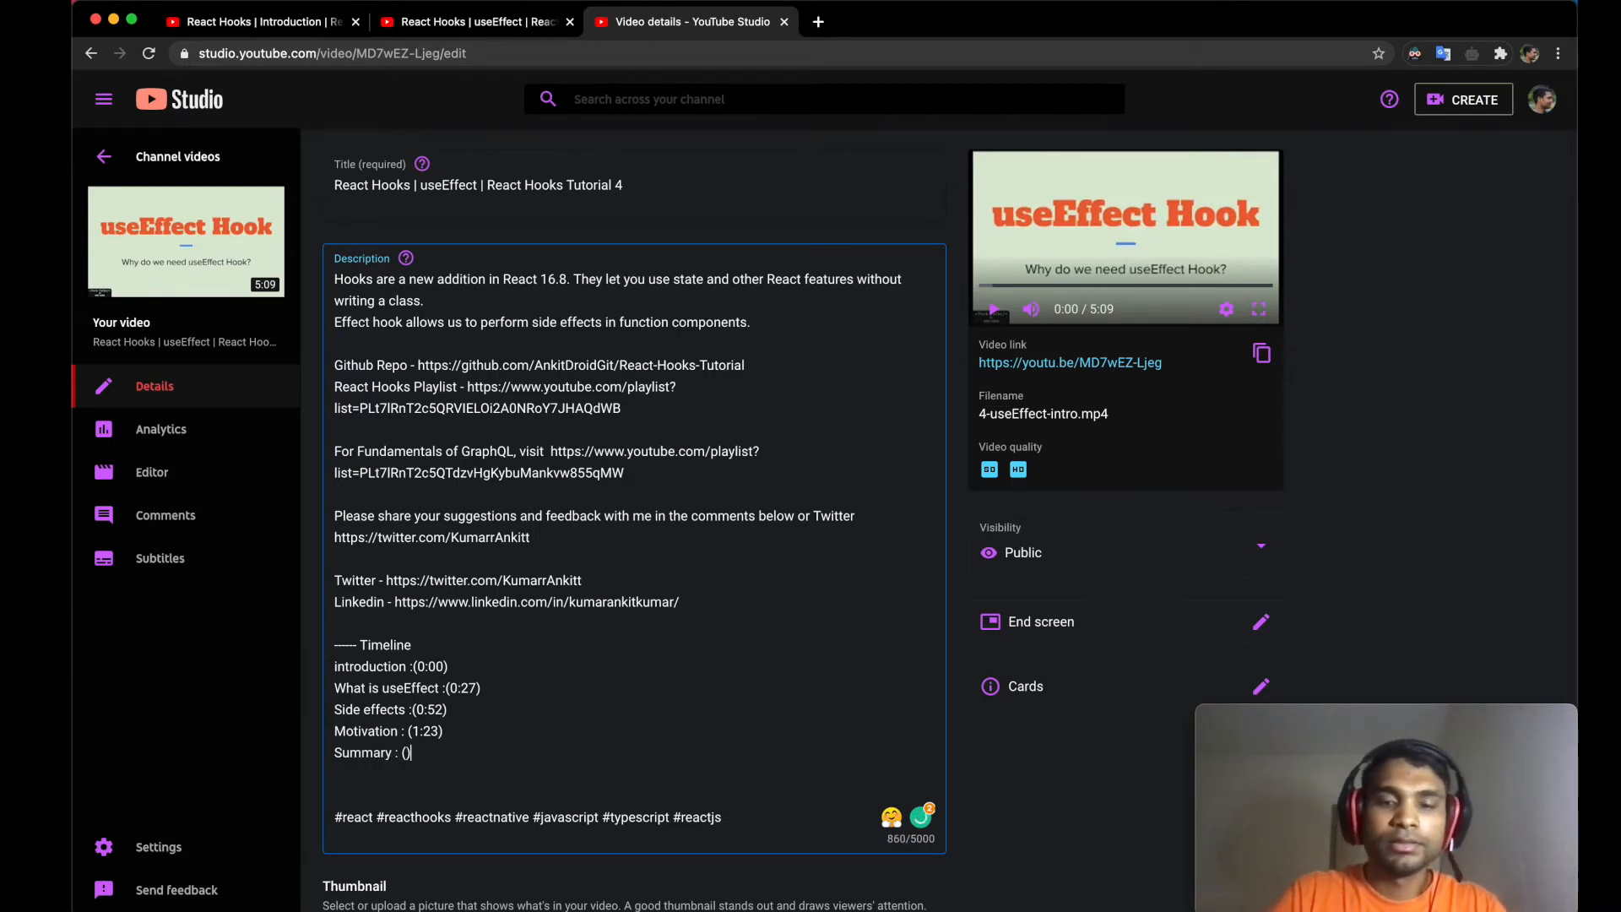
click(476, 20)
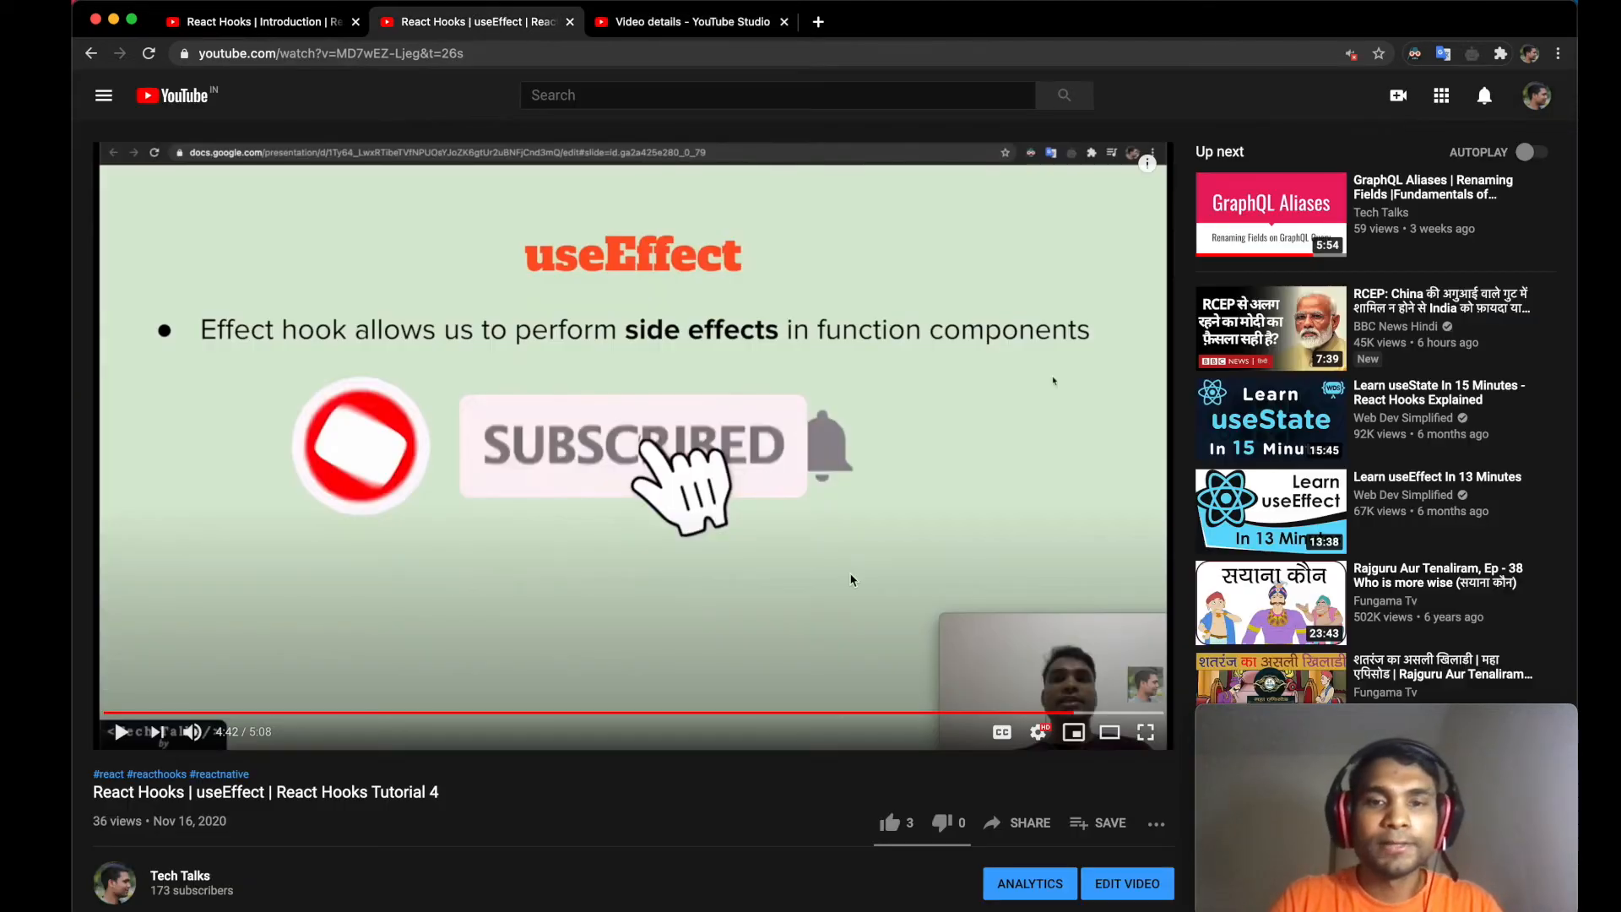
click(690, 20)
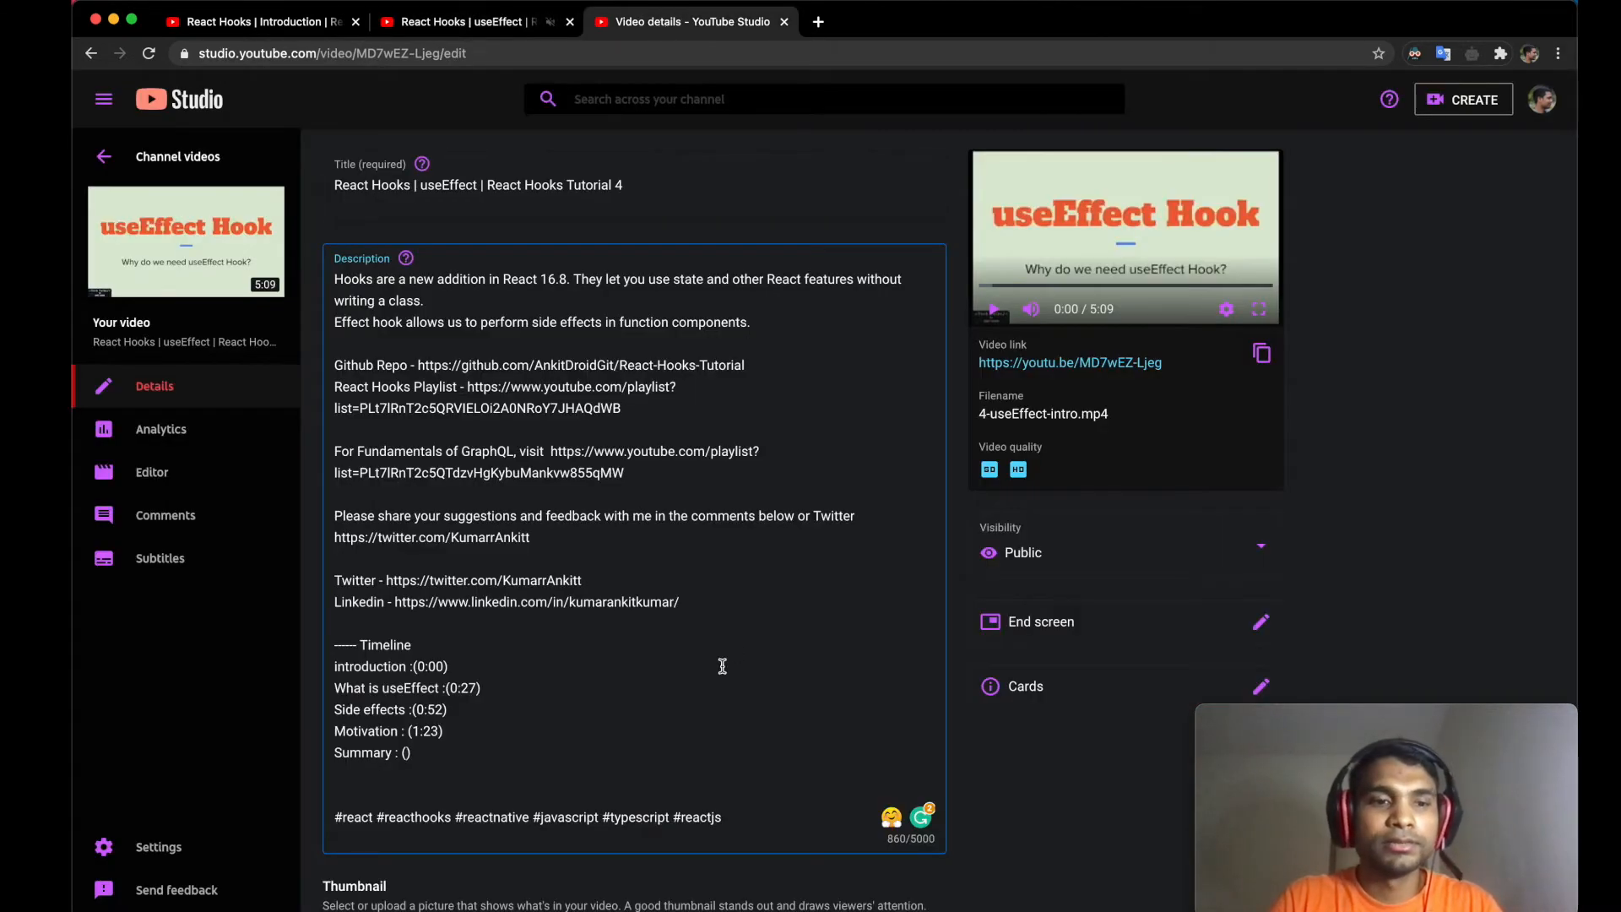
text(4:38)
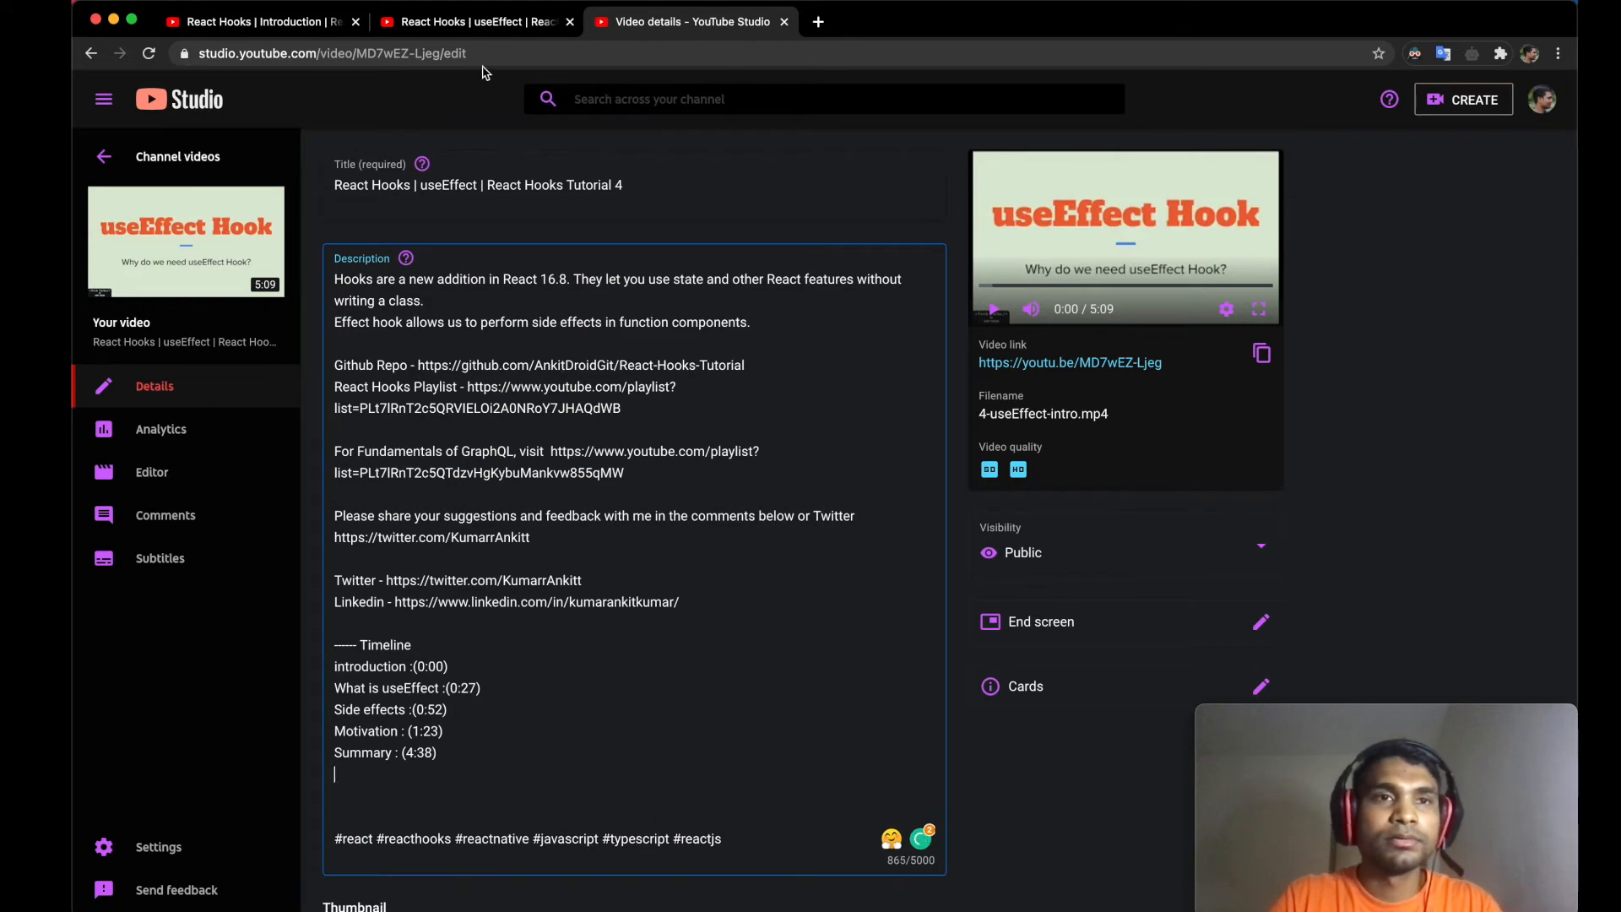
- Add the final 'Outroduction : (4:53)' entry after checking the outro's start time
click(470, 20)
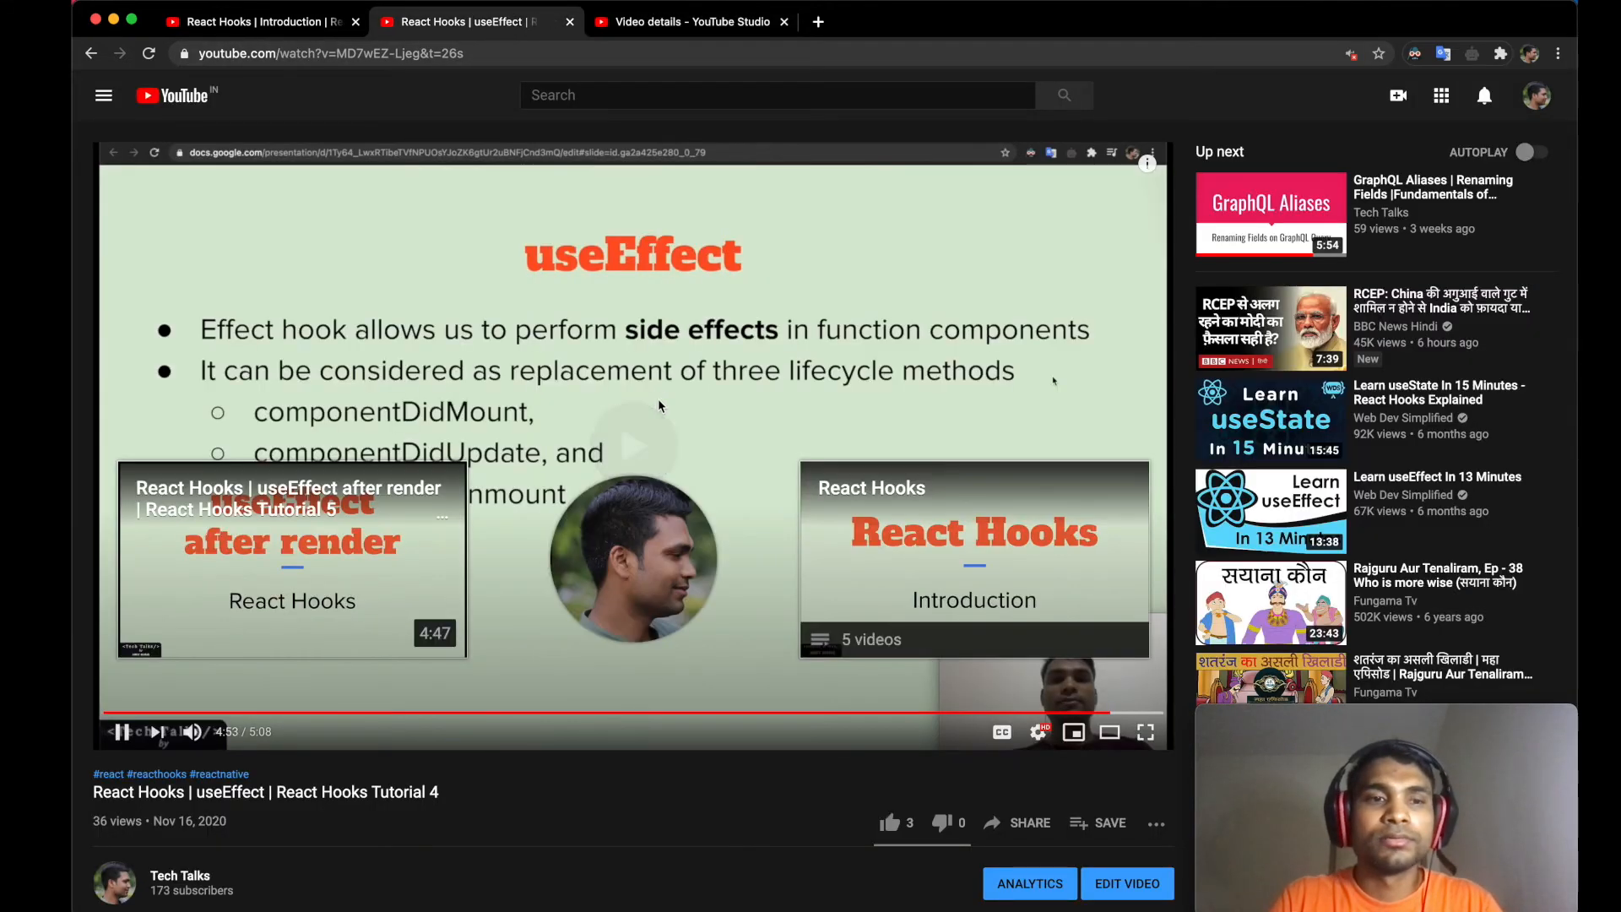
click(687, 20)
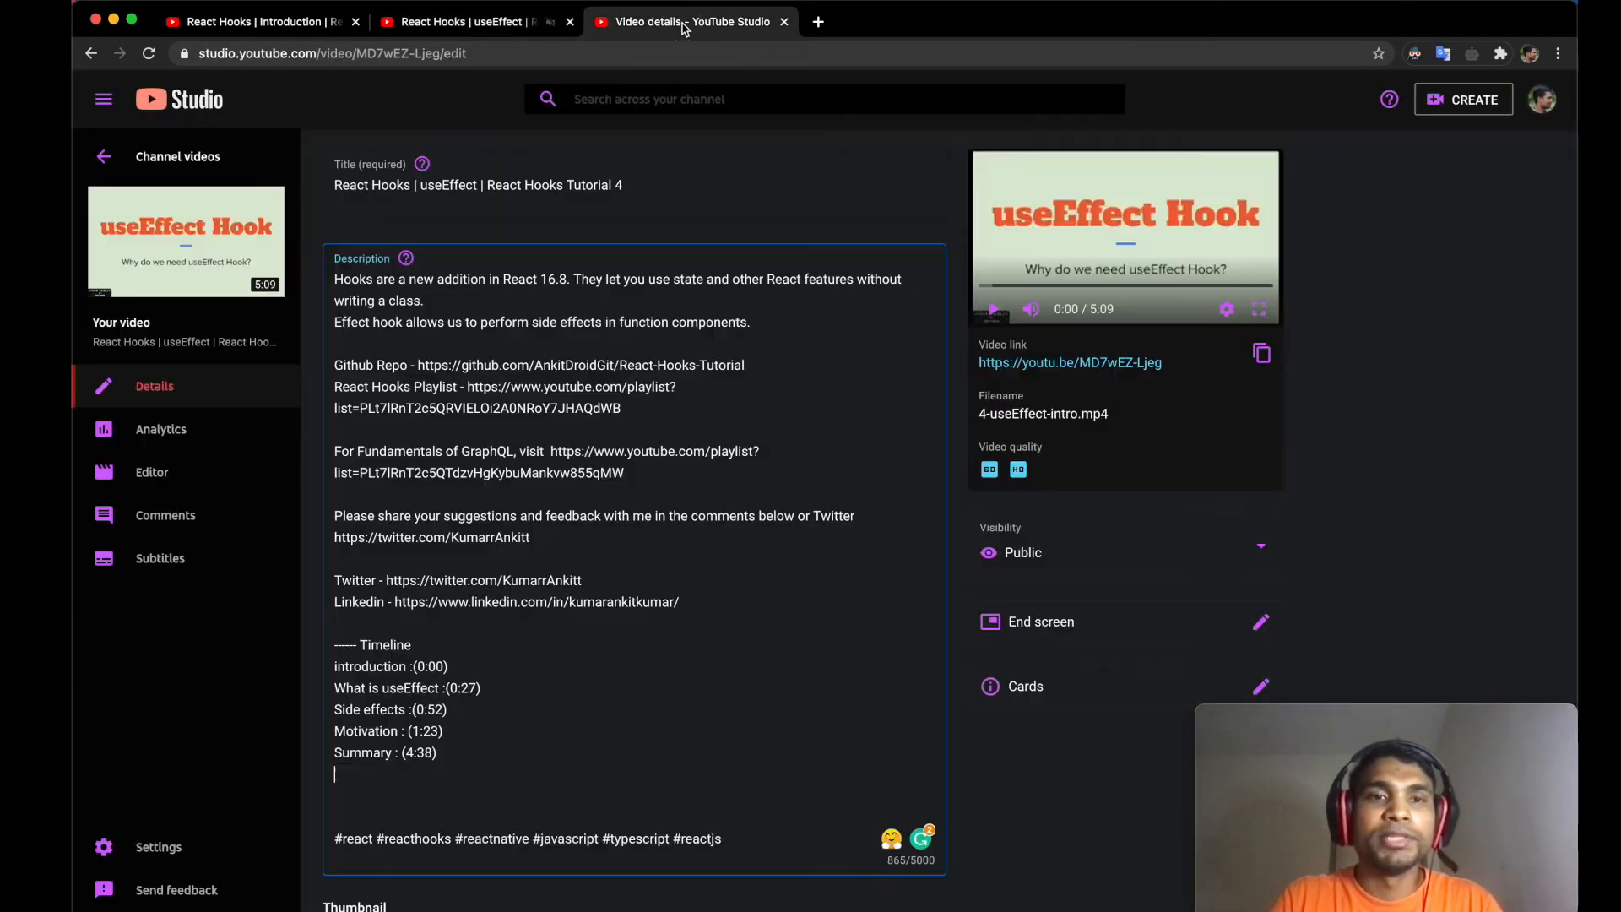
text(O)
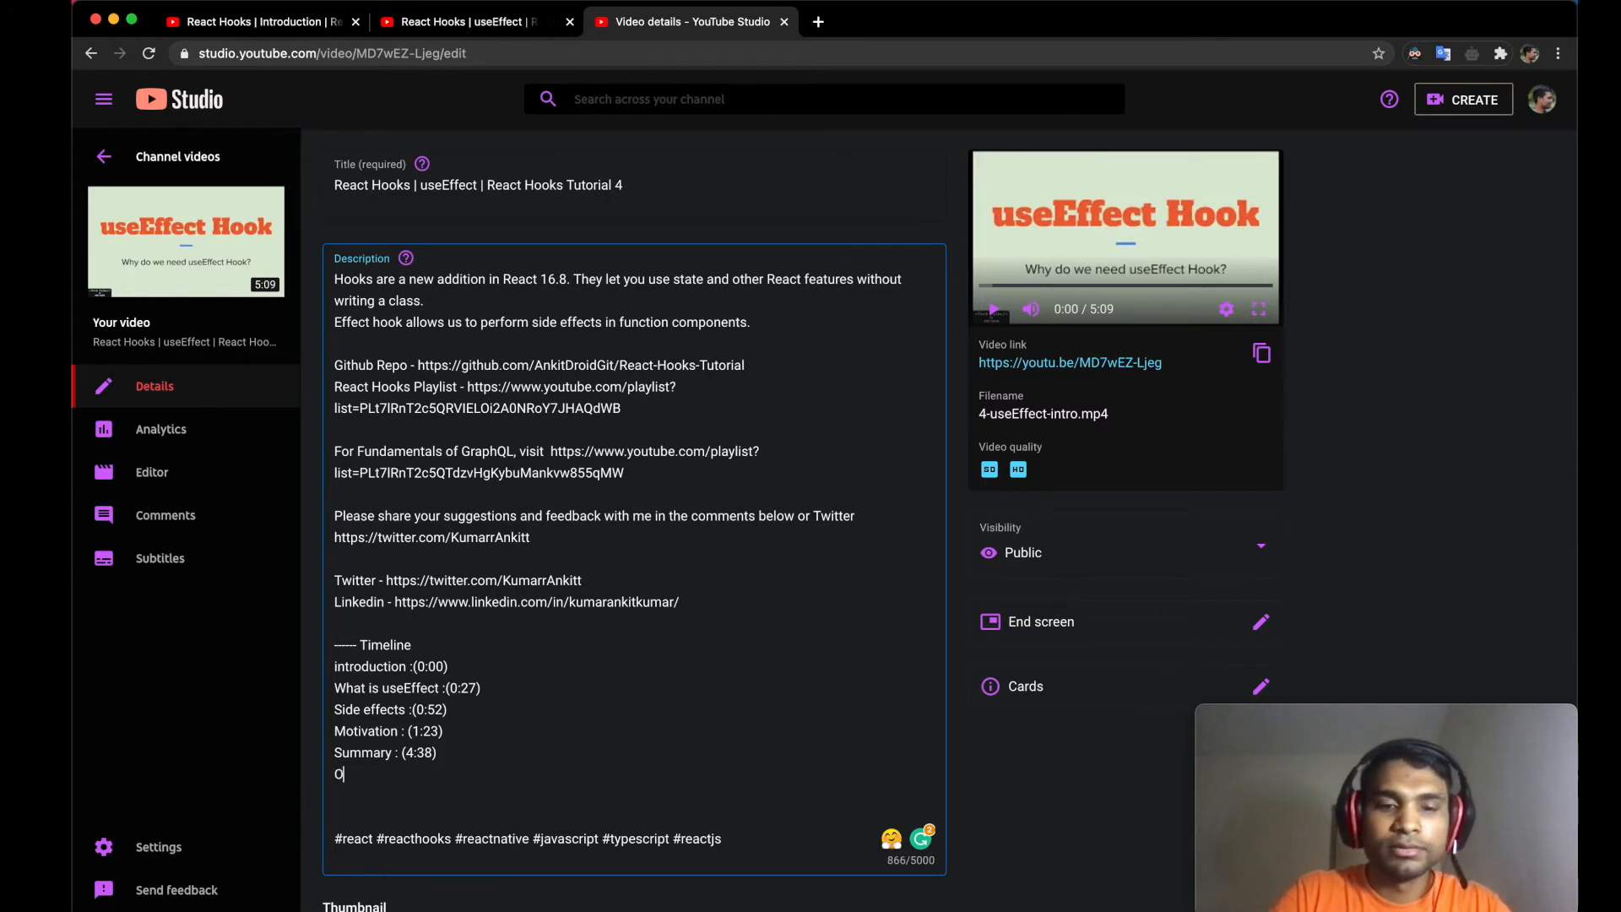
text(utroduction :)
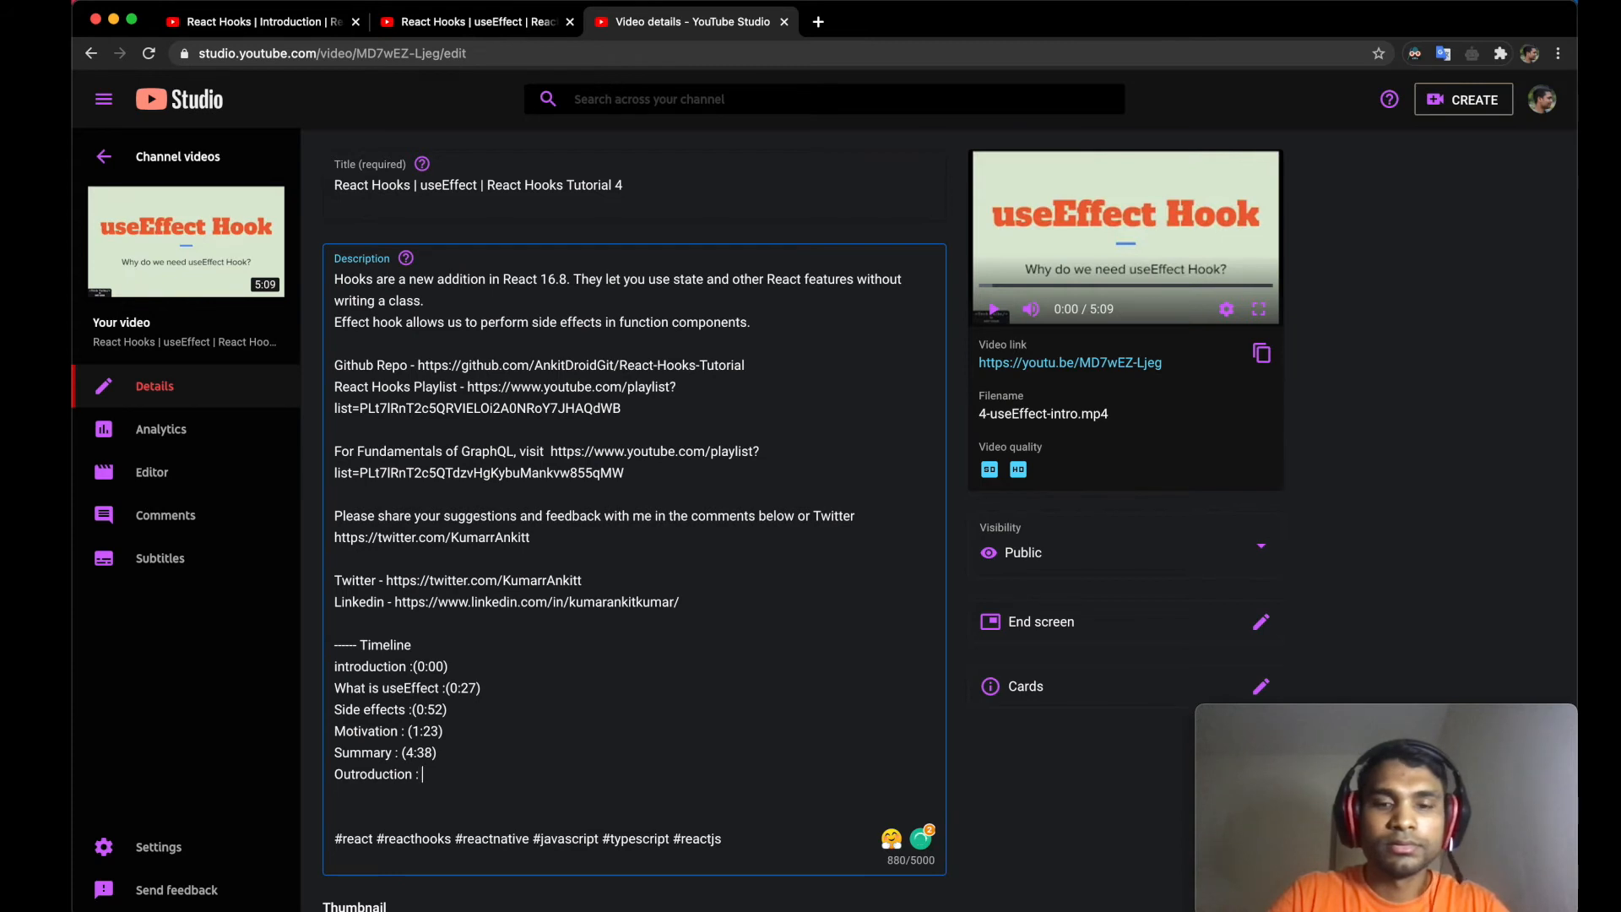
text((4)
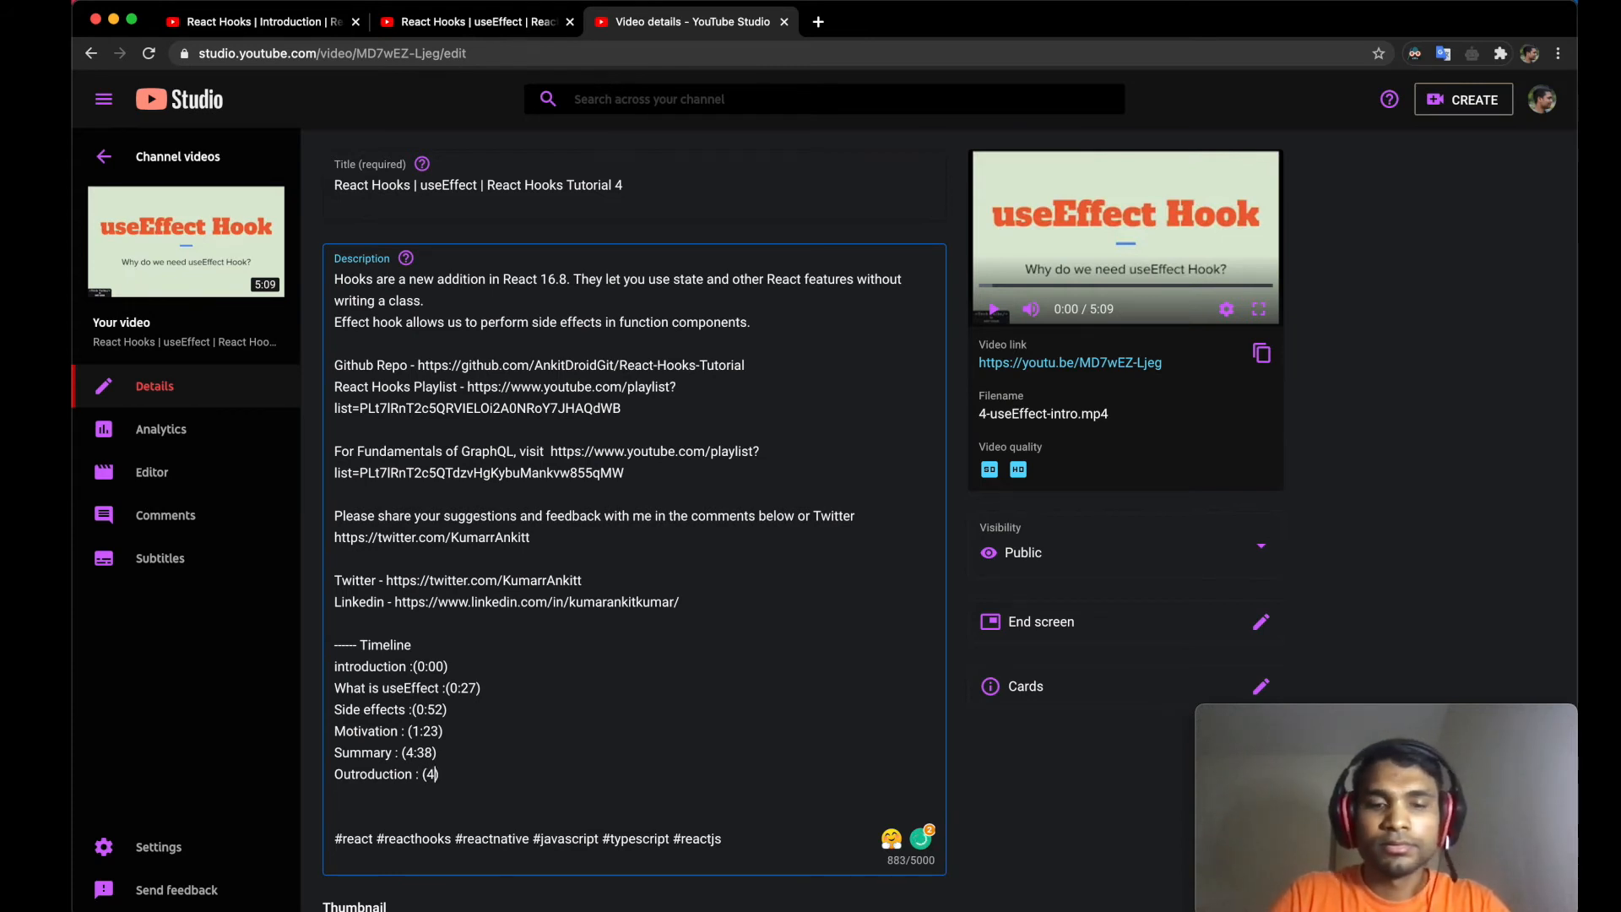
text(53)
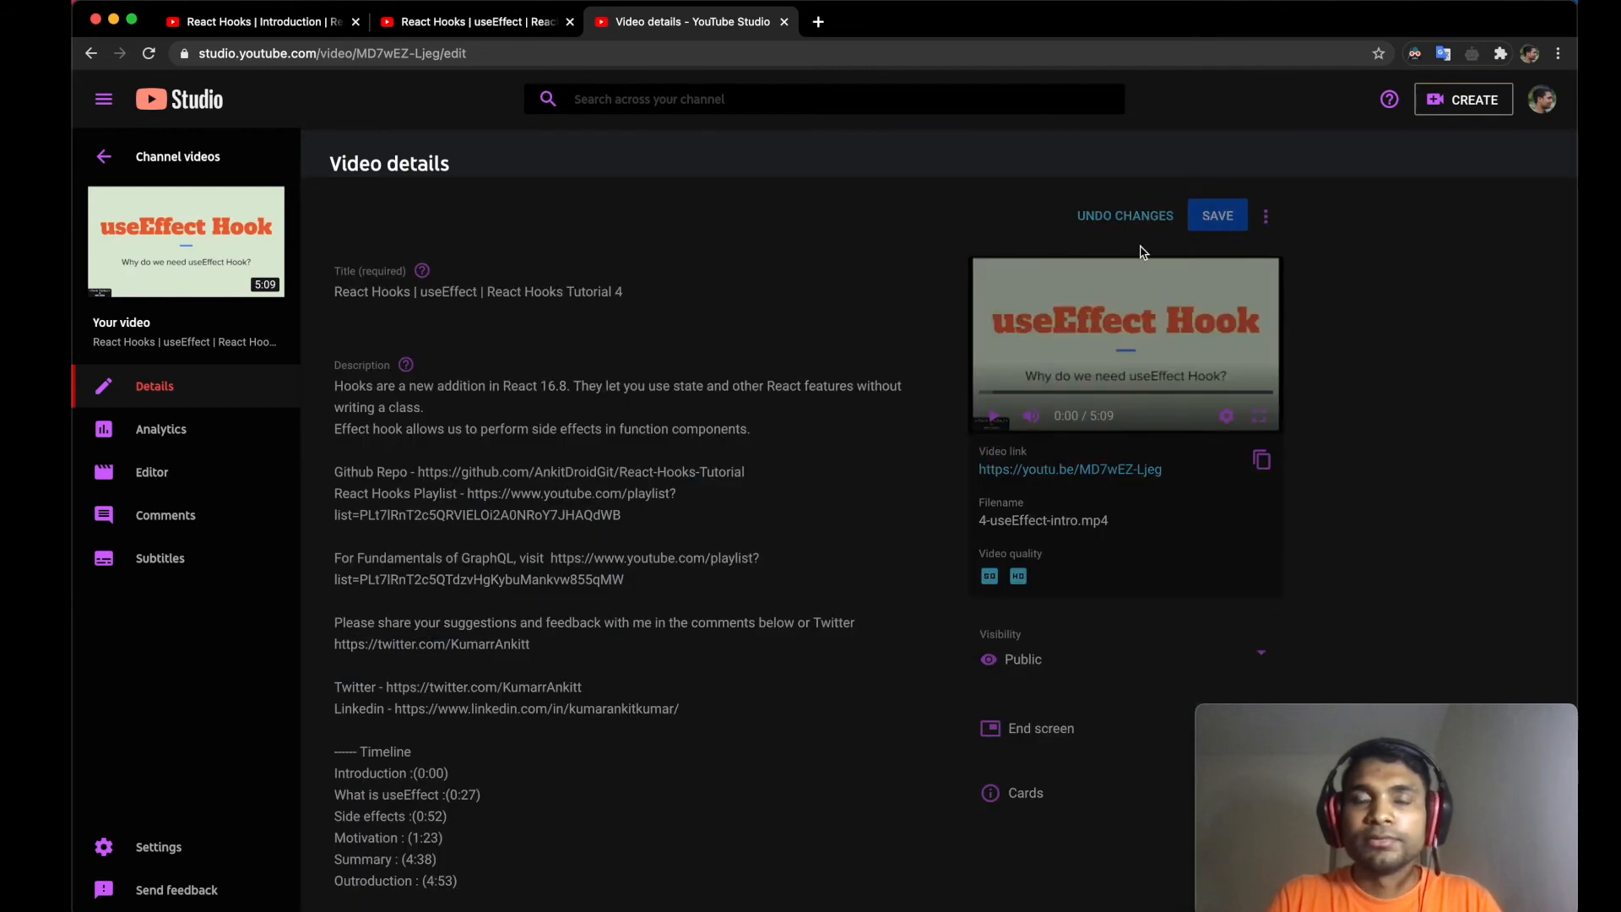
- Save the description with the full Introduction-to-Outroduction Timeline
click(1216, 216)
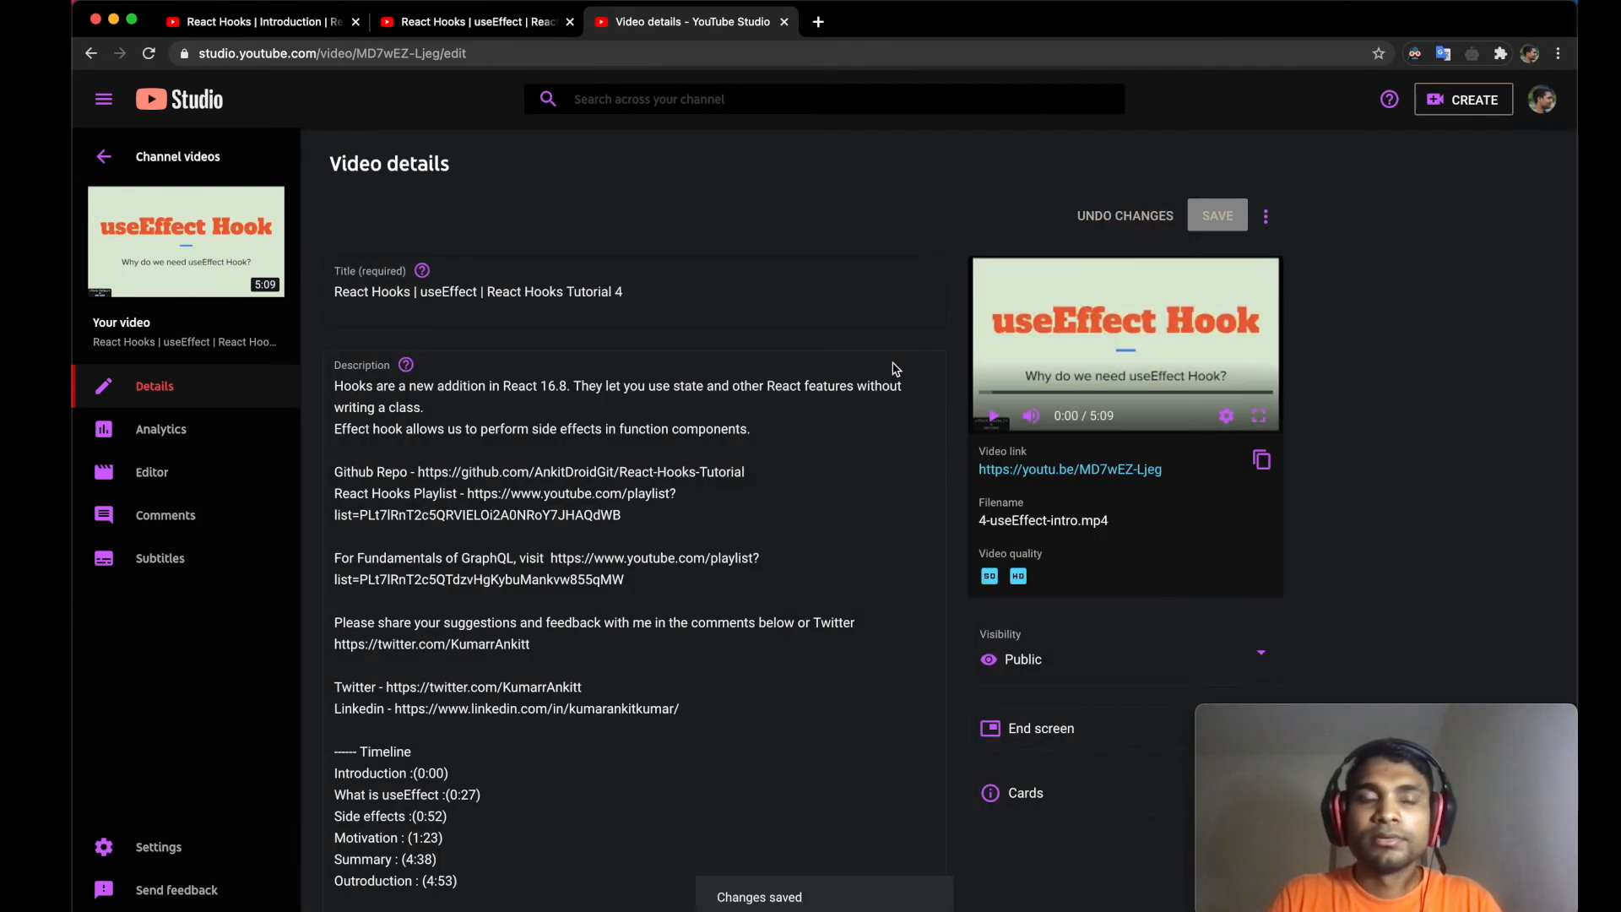